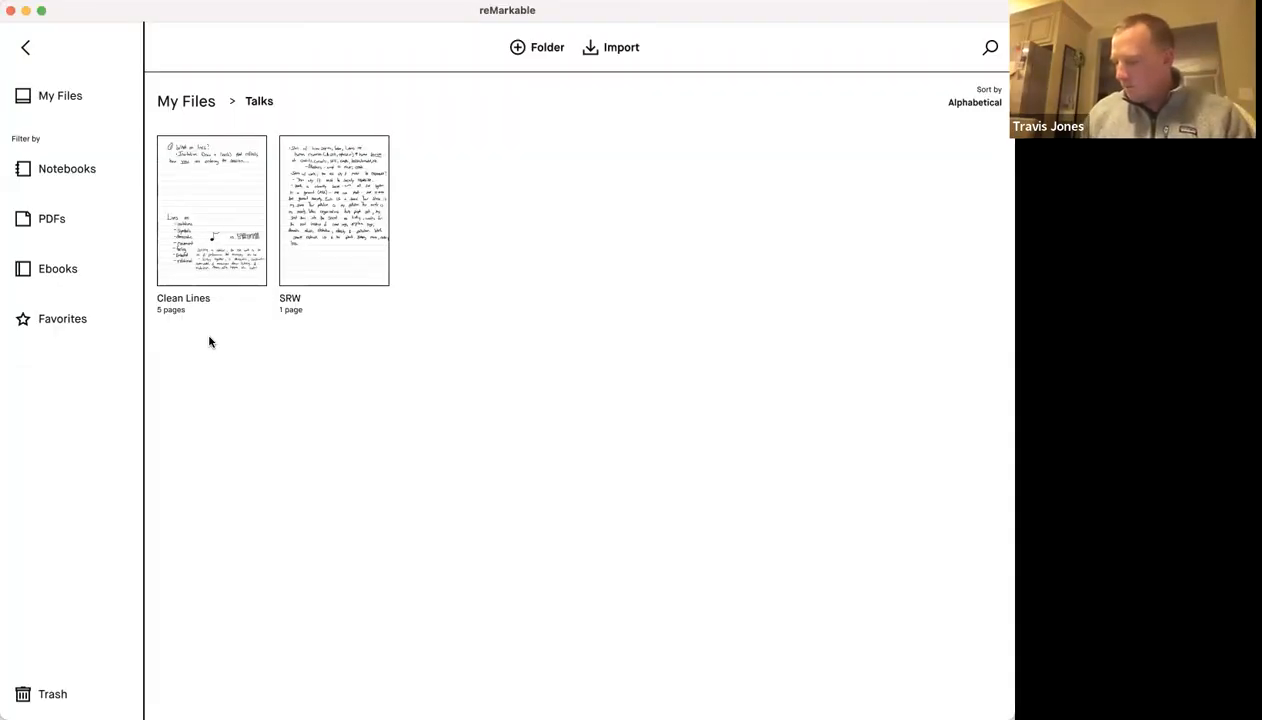
{"action": "mouse_move", "coordinate": [520, 272]}
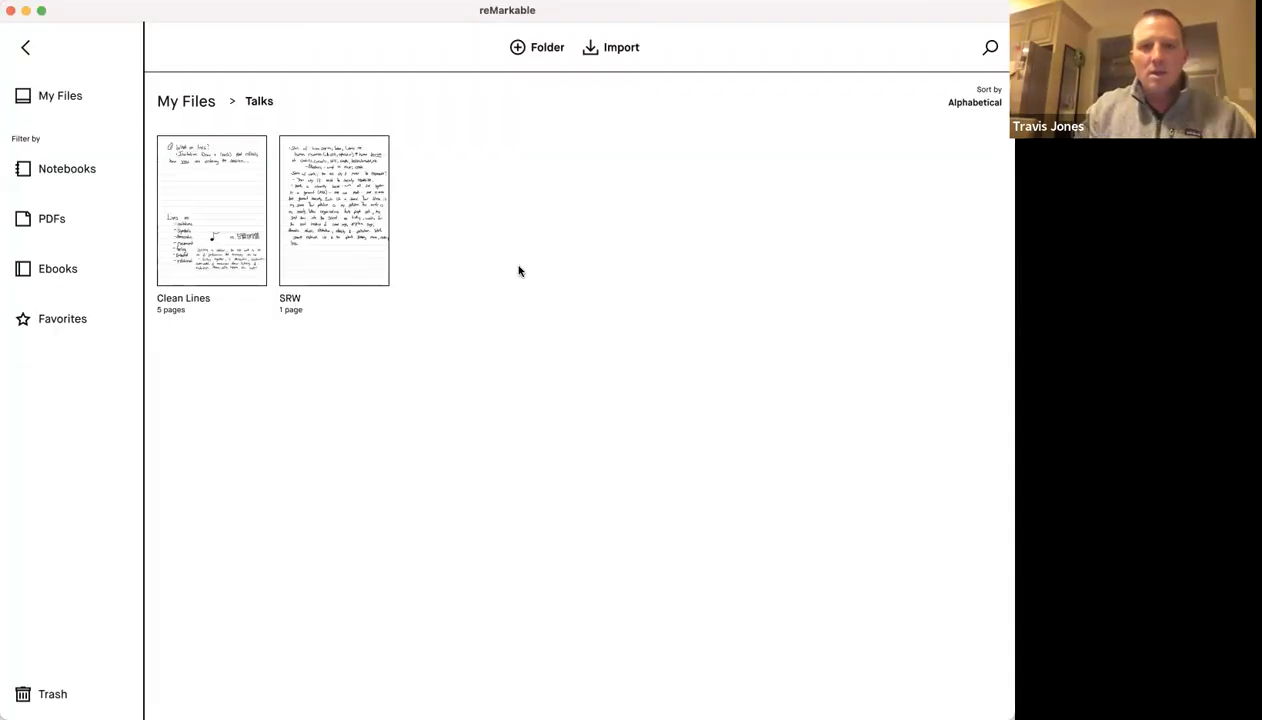
{"action": "mouse_move", "coordinate": [590, 384]}
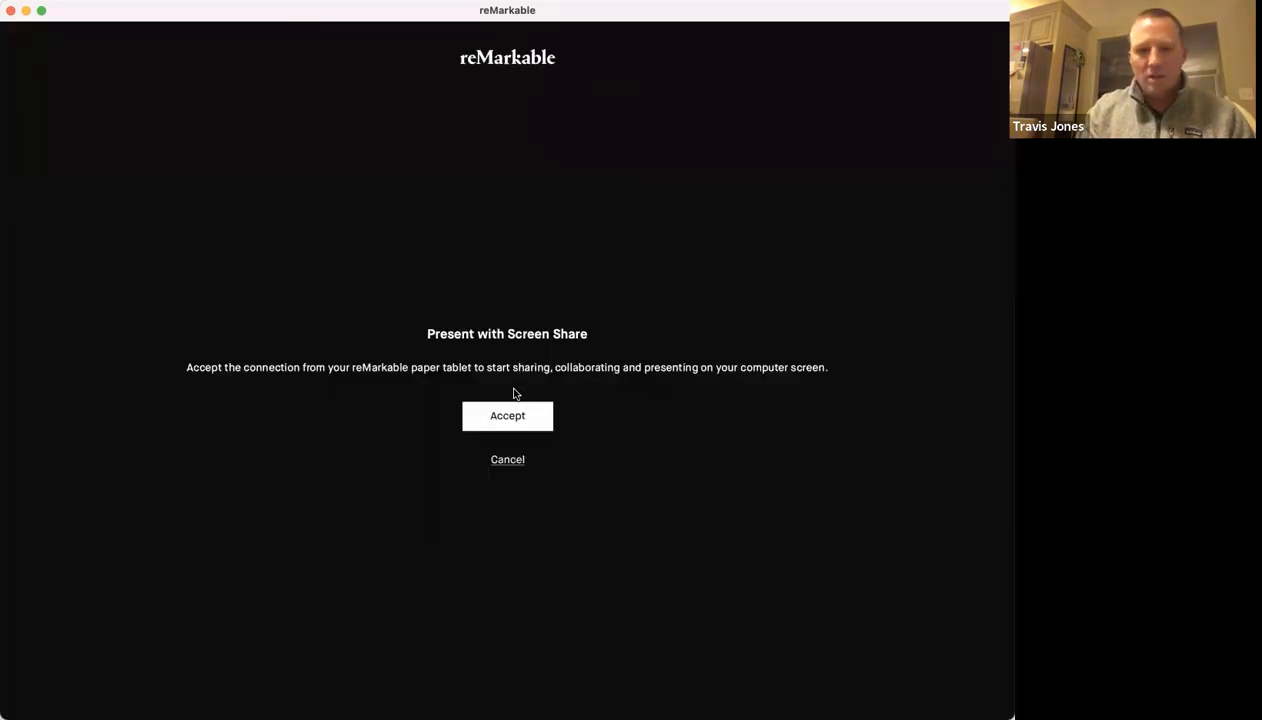
Accept the tablet's screen-share connection to present the notebook page.
{"action": "left_click", "coordinate": [508, 414]}
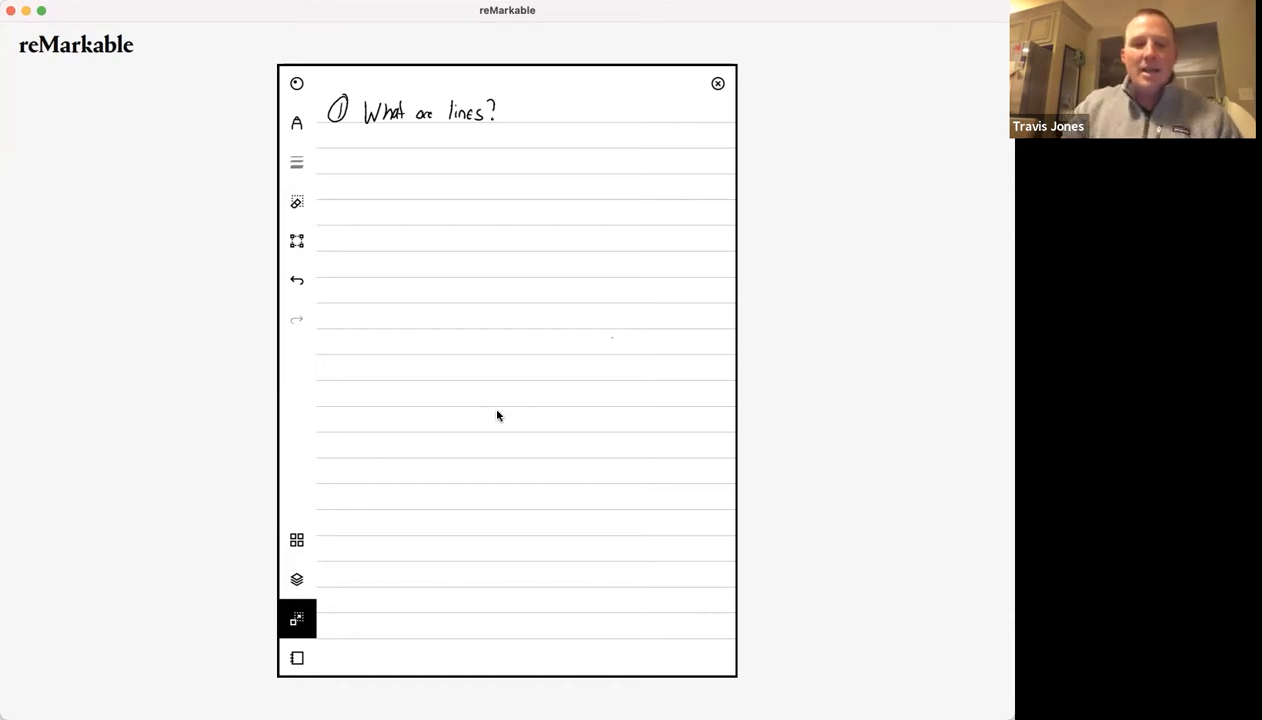
{"action": "mouse_move", "coordinate": [496, 420]}
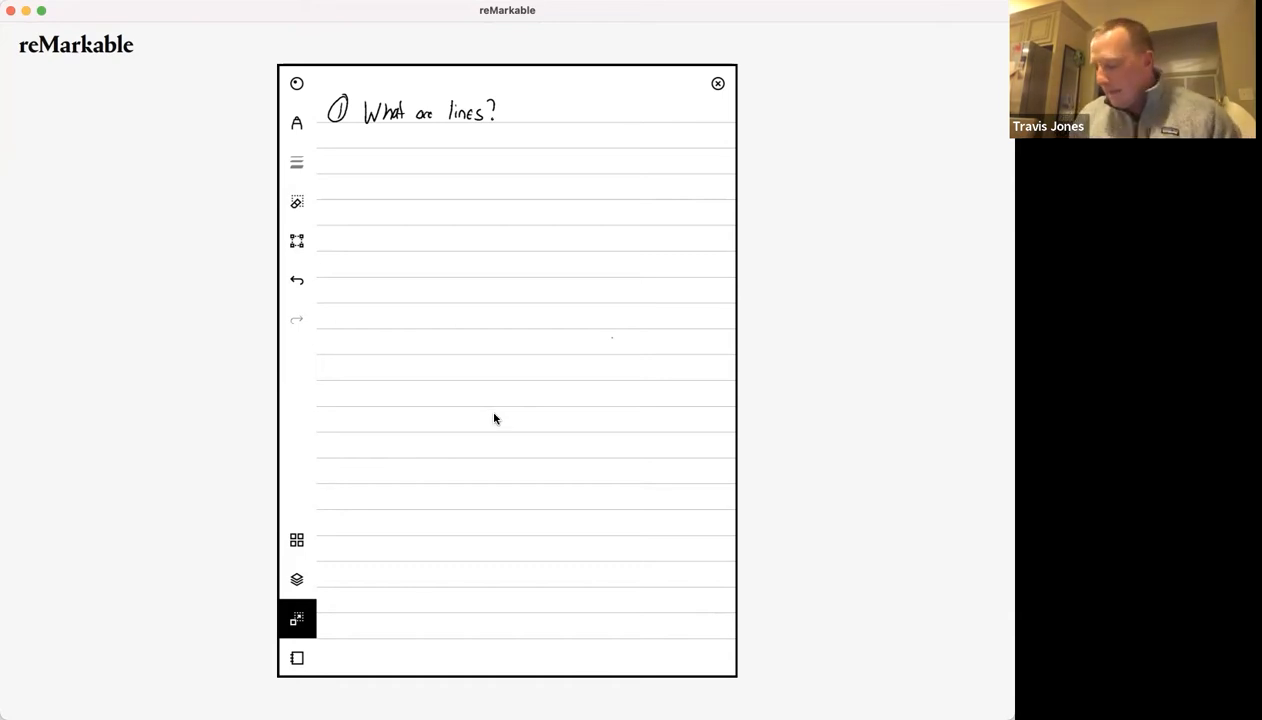
{"action": "left_click", "coordinate": [296, 580]}
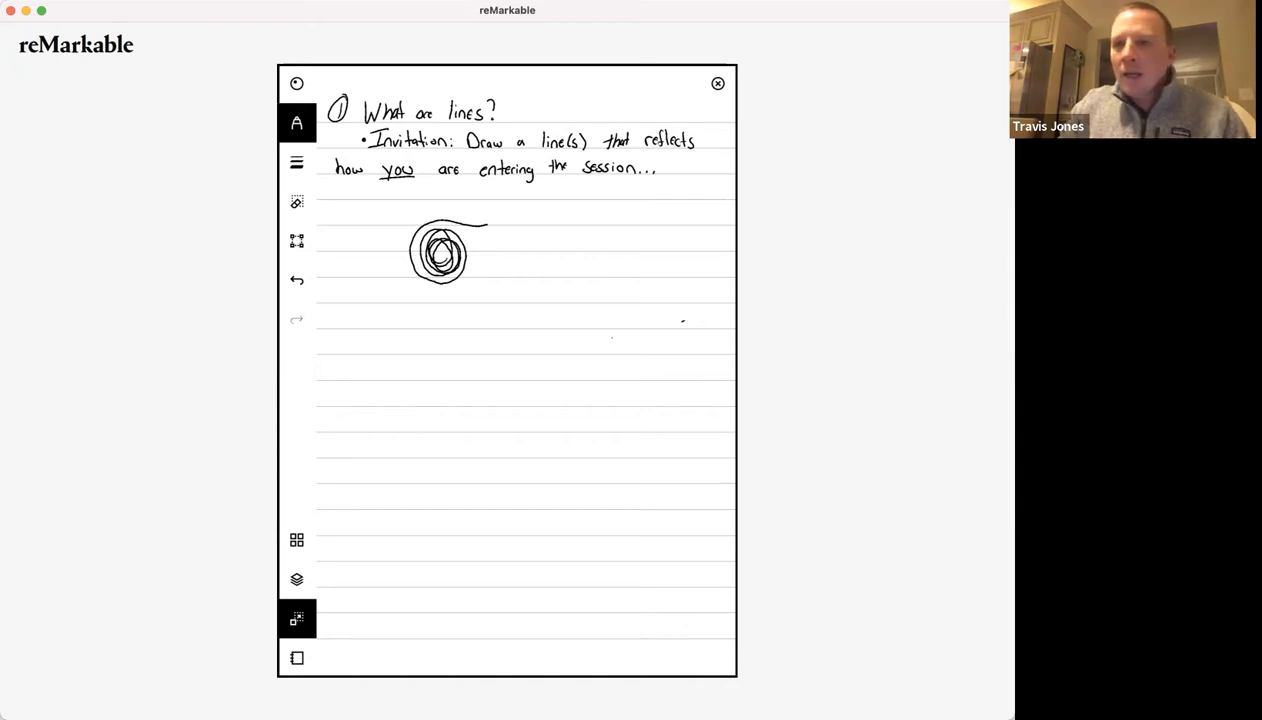
{"action": "mouse_move", "coordinate": [994, 336]}
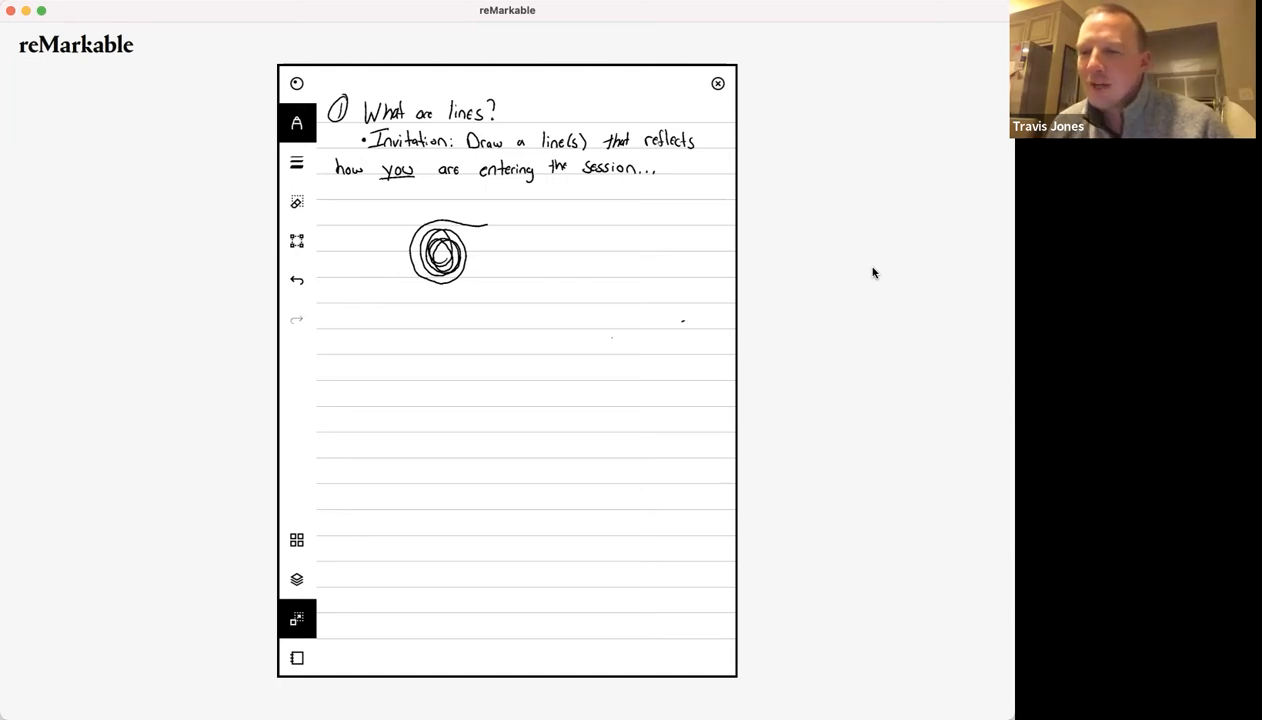
{"action": "mouse_move", "coordinate": [892, 350]}
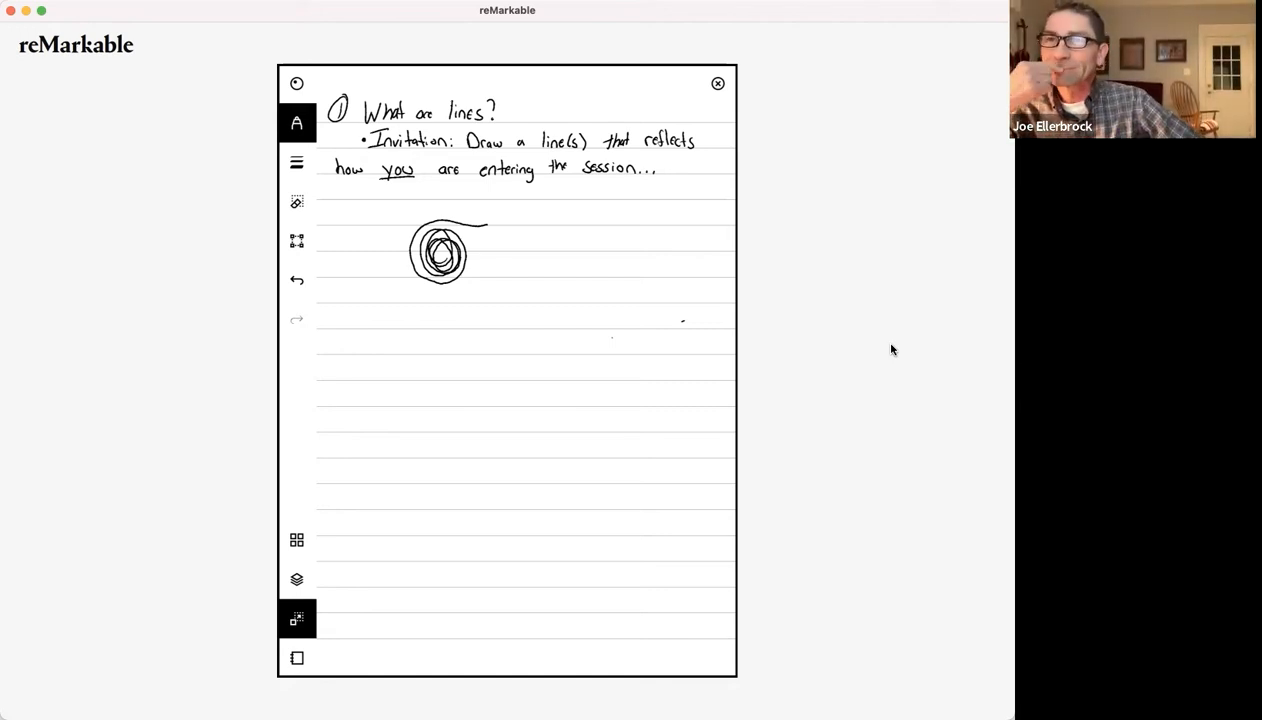
{"action": "mouse_move", "coordinate": [924, 380]}
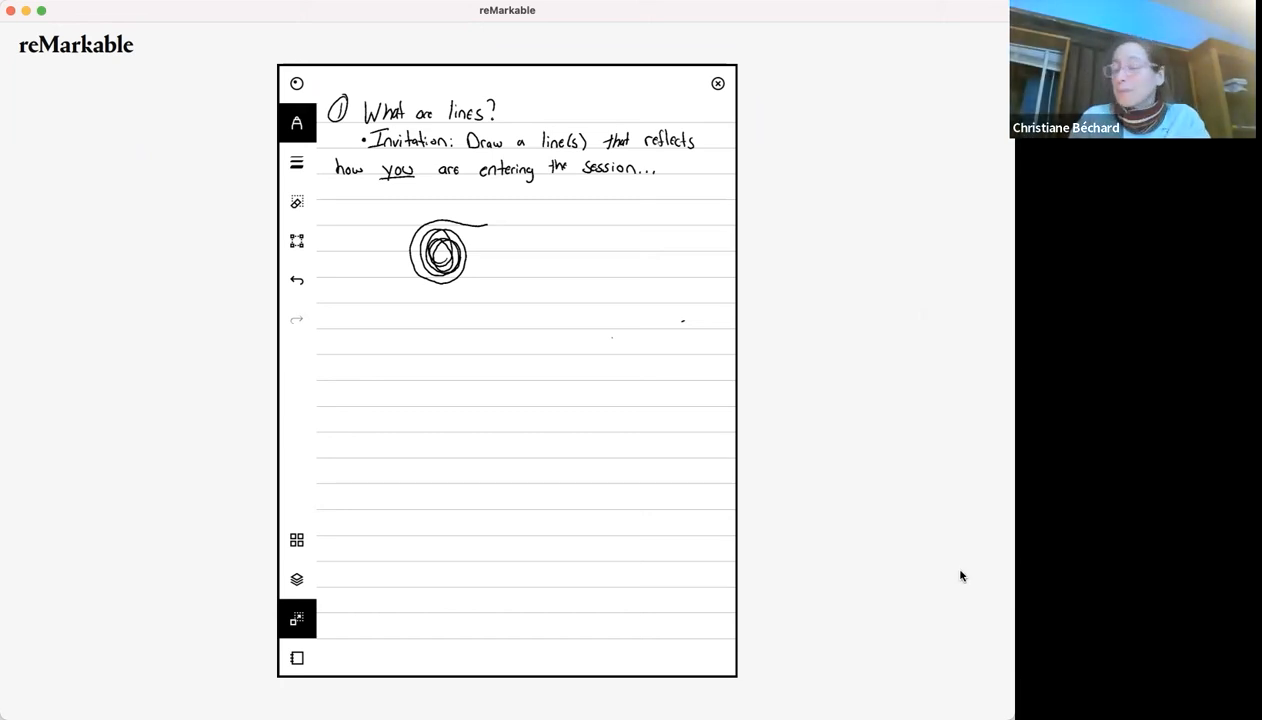
{"action": "mouse_move", "coordinate": [916, 364]}
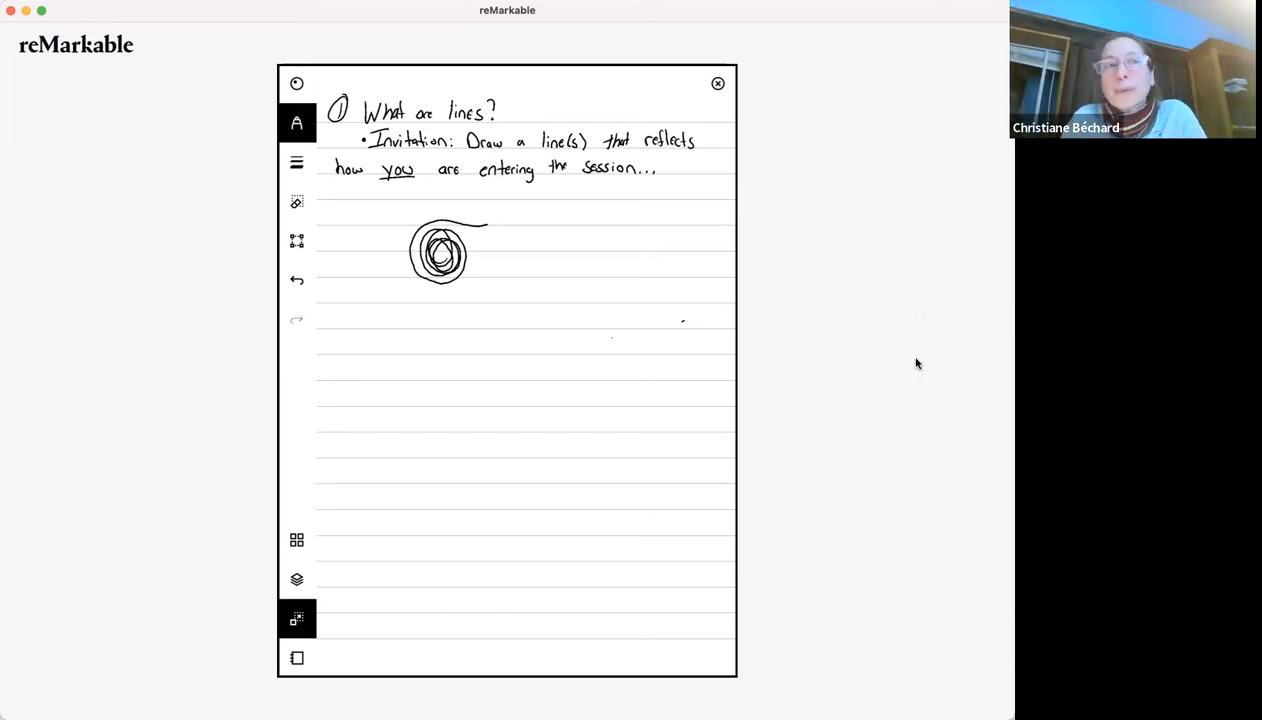
{"action": "mouse_move", "coordinate": [864, 252]}
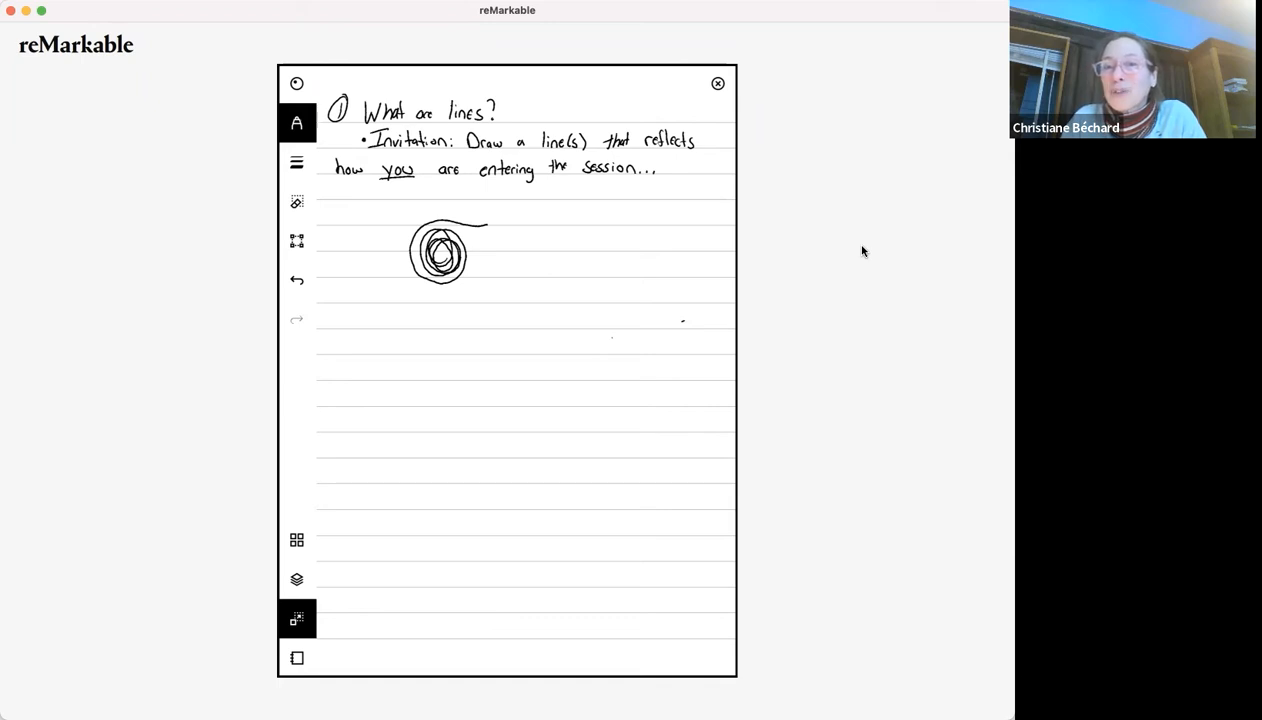
{"action": "mouse_move", "coordinate": [848, 292]}
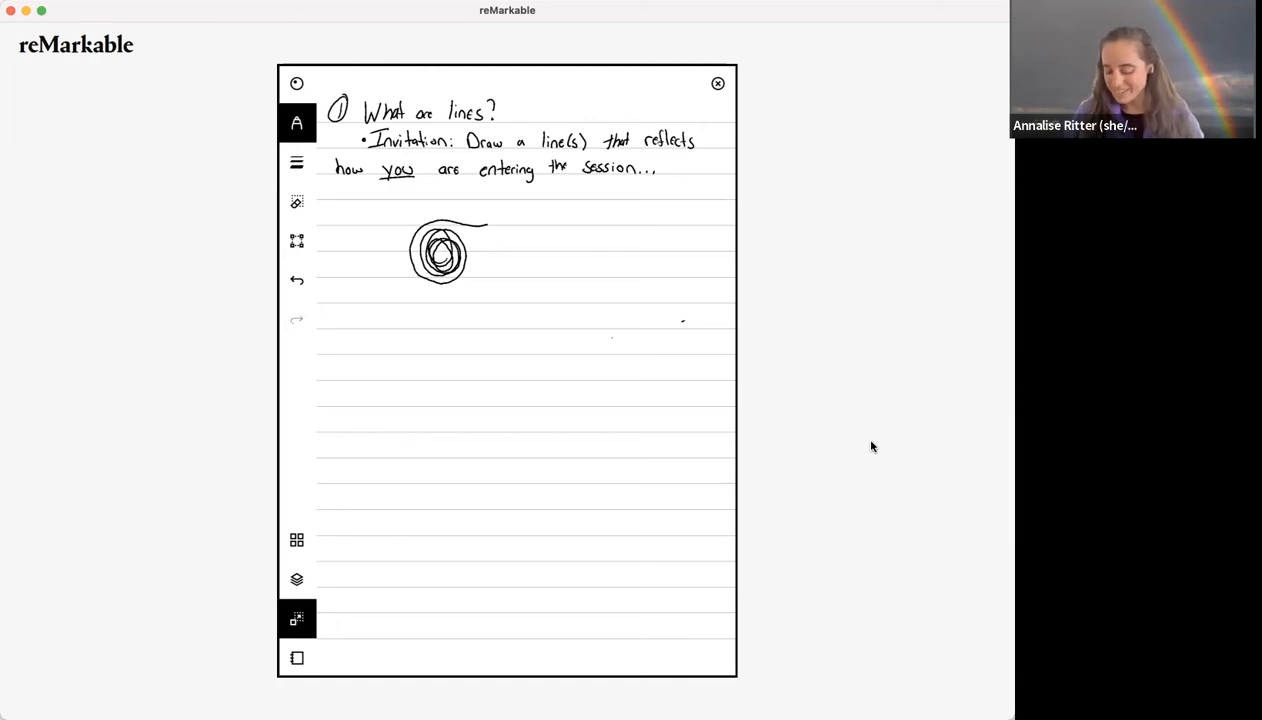
{"action": "mouse_move", "coordinate": [860, 336]}
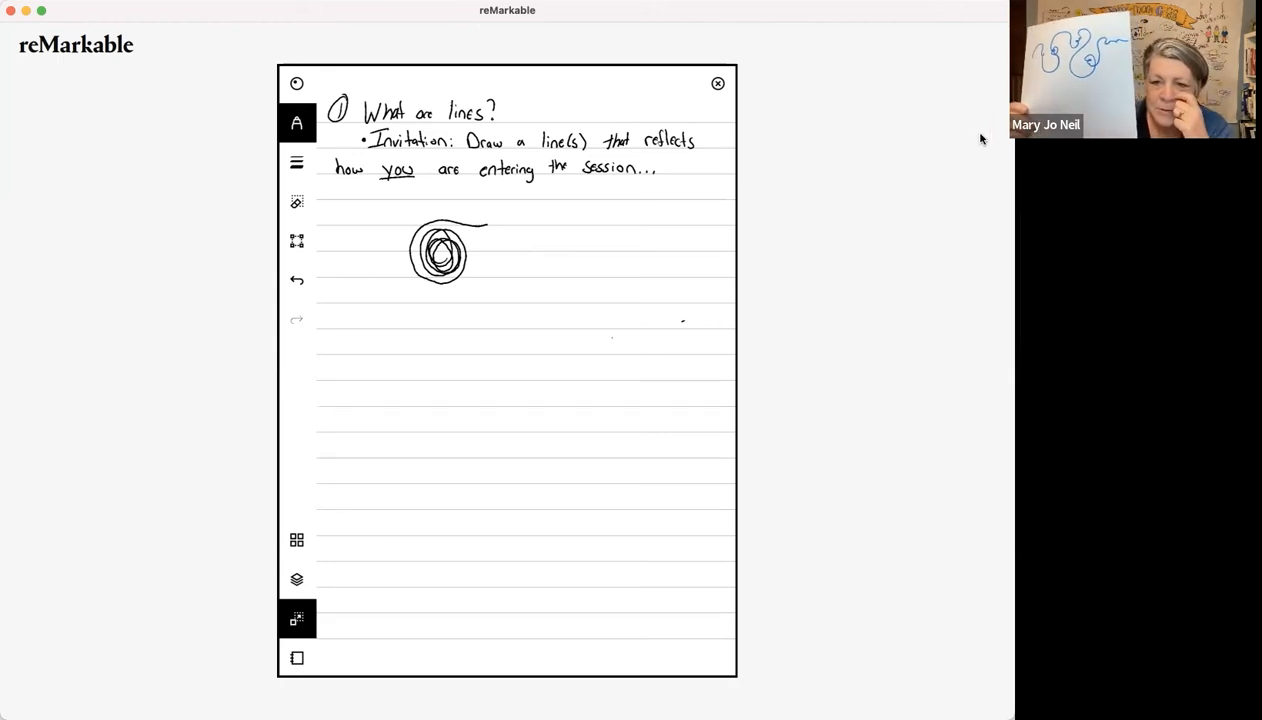
{"action": "mouse_move", "coordinate": [926, 280]}
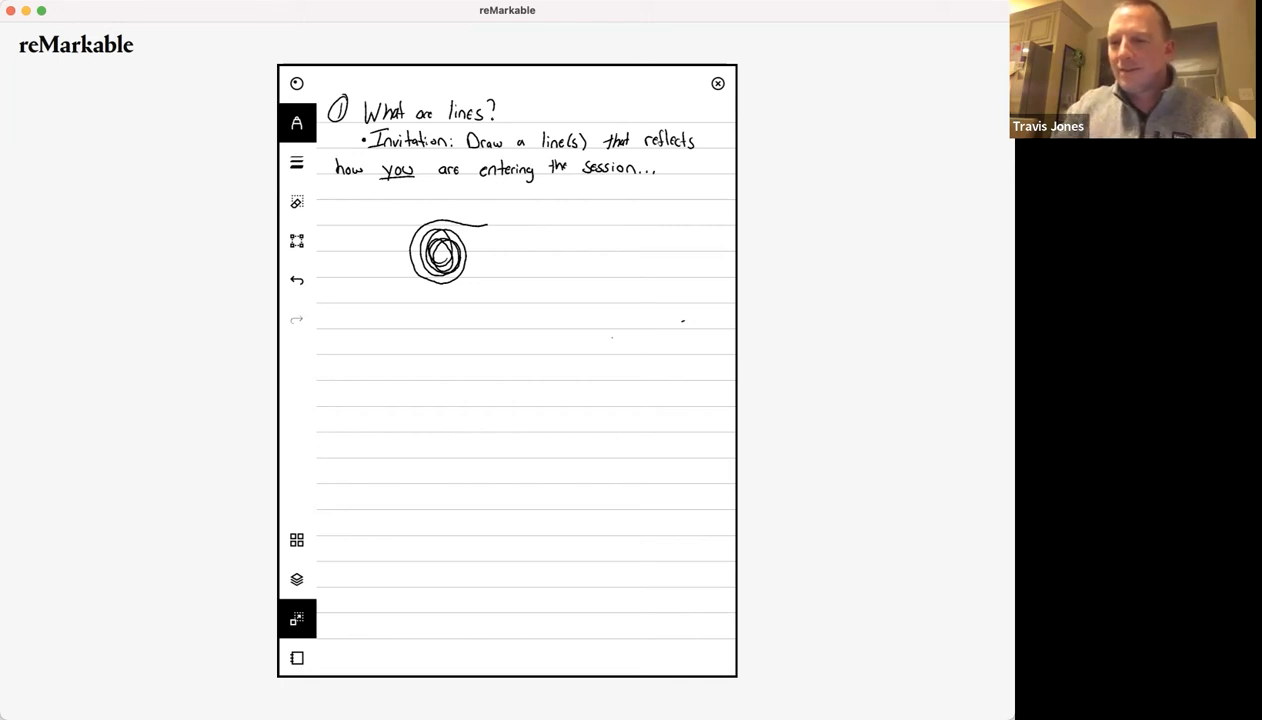
{"action": "mouse_move", "coordinate": [992, 524]}
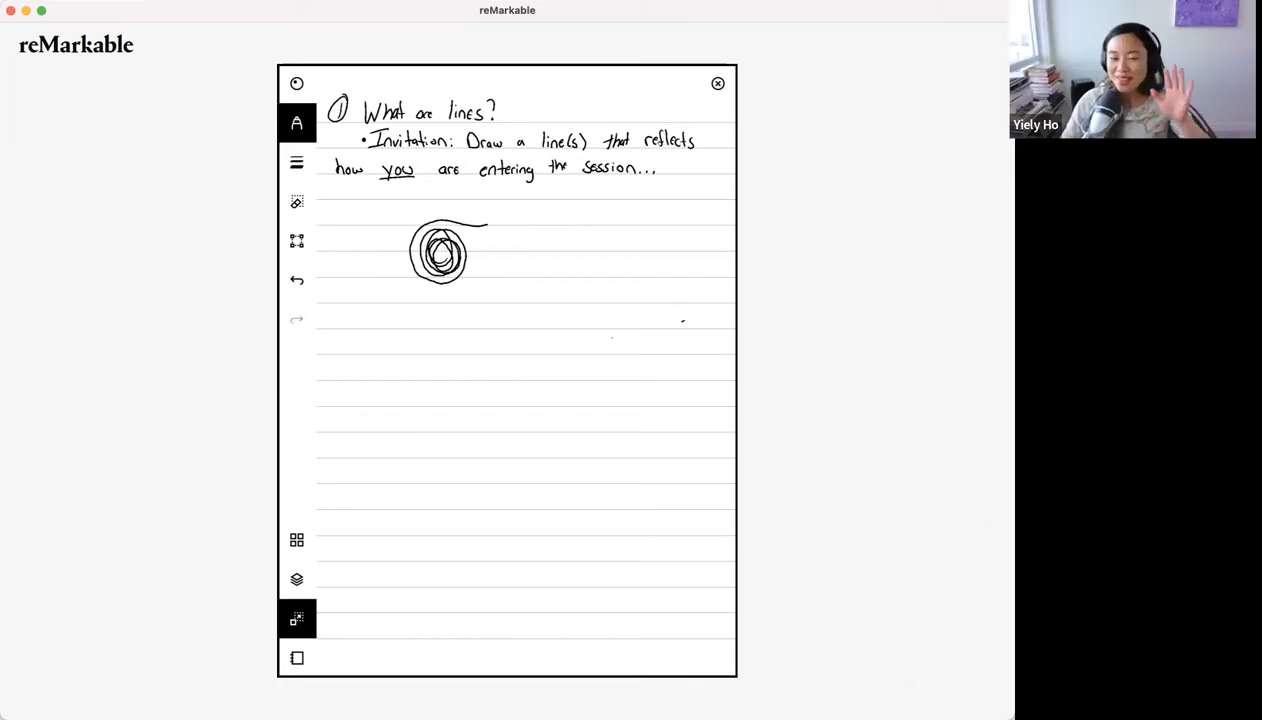
{"action": "mouse_move", "coordinate": [776, 552]}
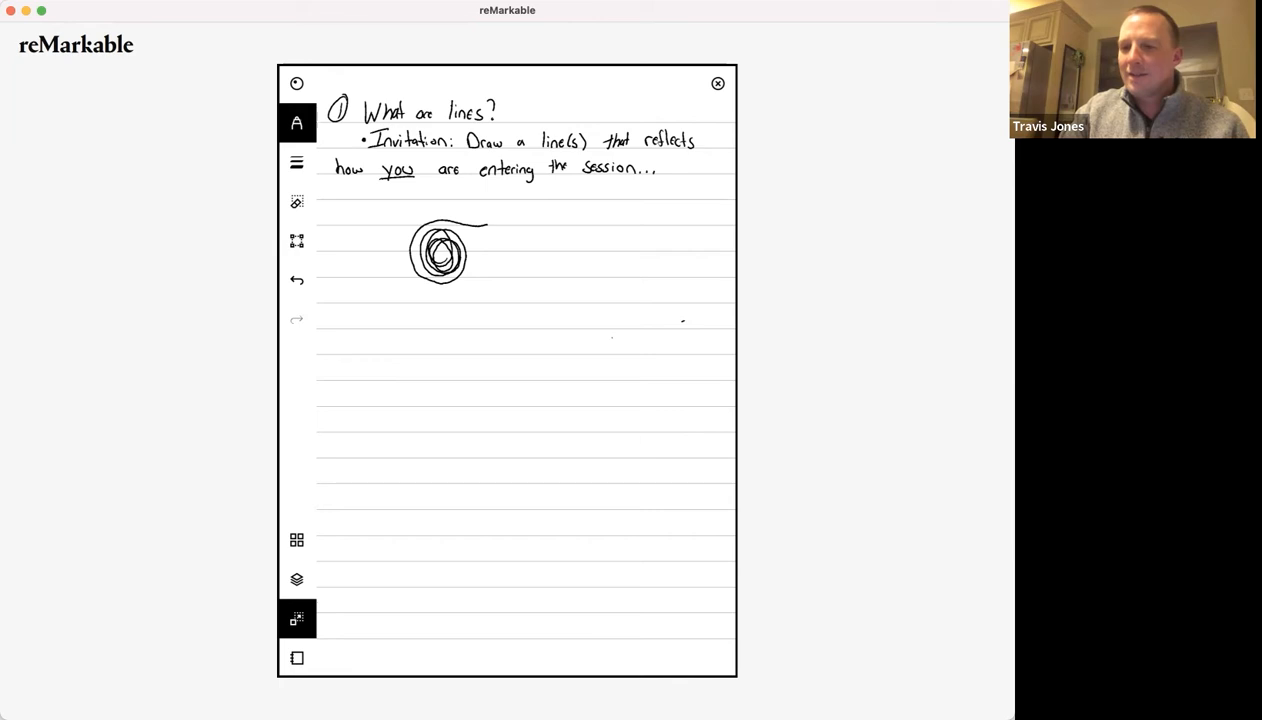
{"action": "mouse_move", "coordinate": [790, 424]}
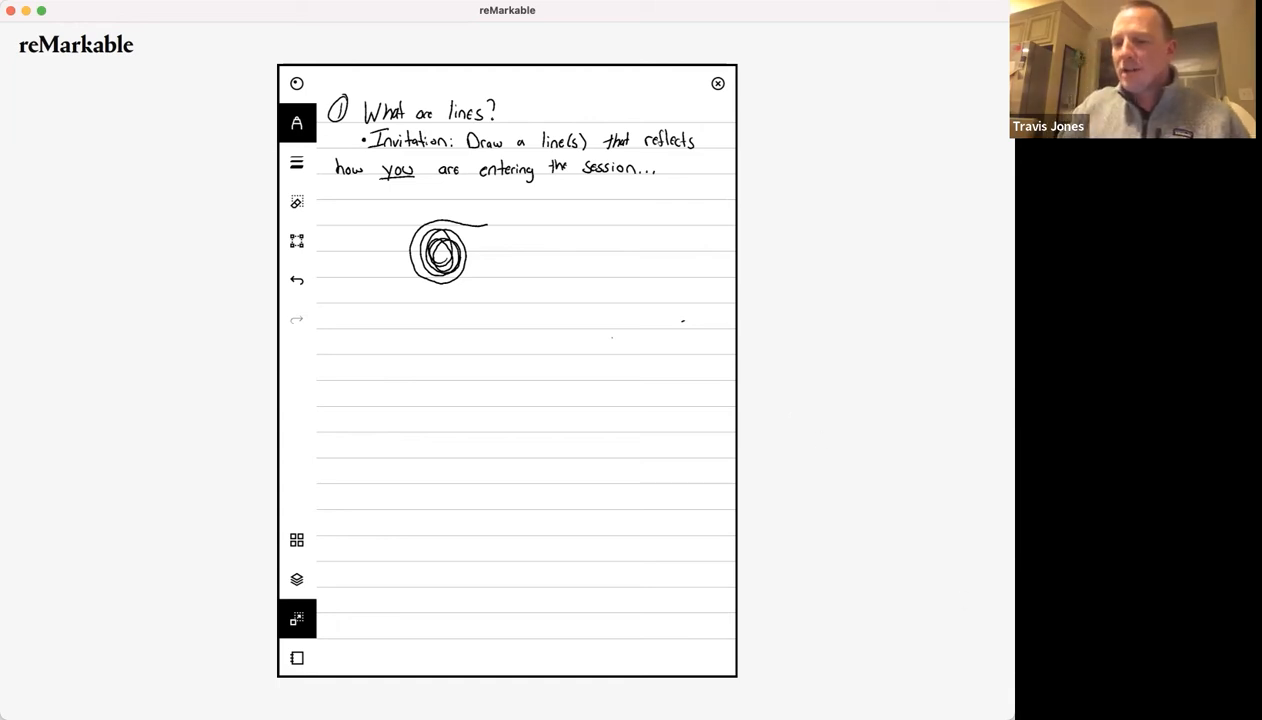
{"action": "mouse_move", "coordinate": [840, 132]}
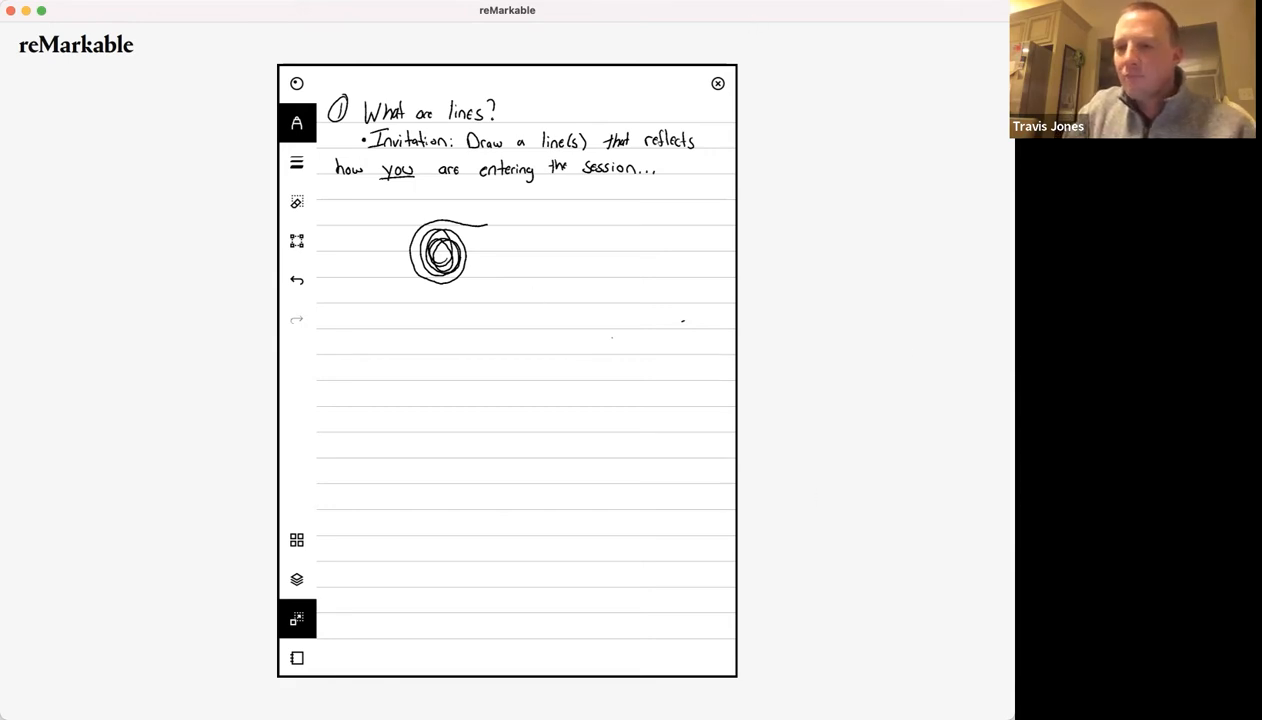
{"action": "mouse_move", "coordinate": [704, 390]}
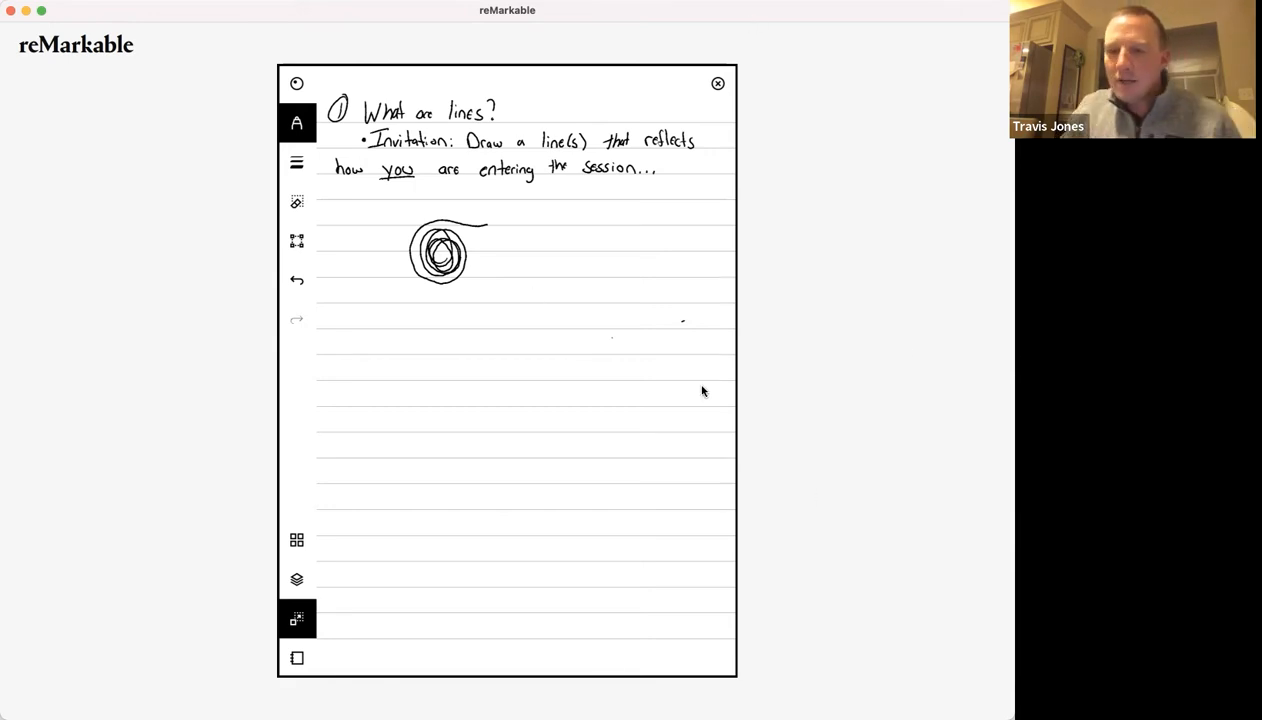
{"action": "mouse_move", "coordinate": [858, 136]}
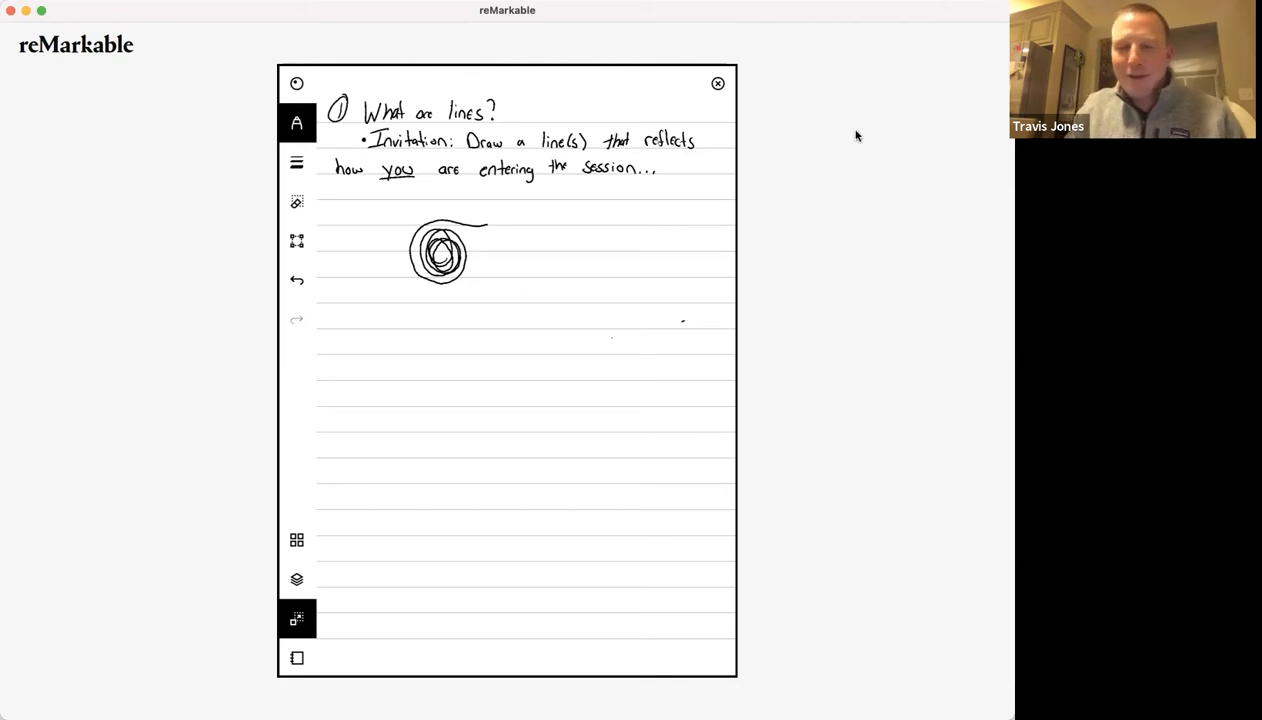
{"action": "mouse_move", "coordinate": [944, 248]}
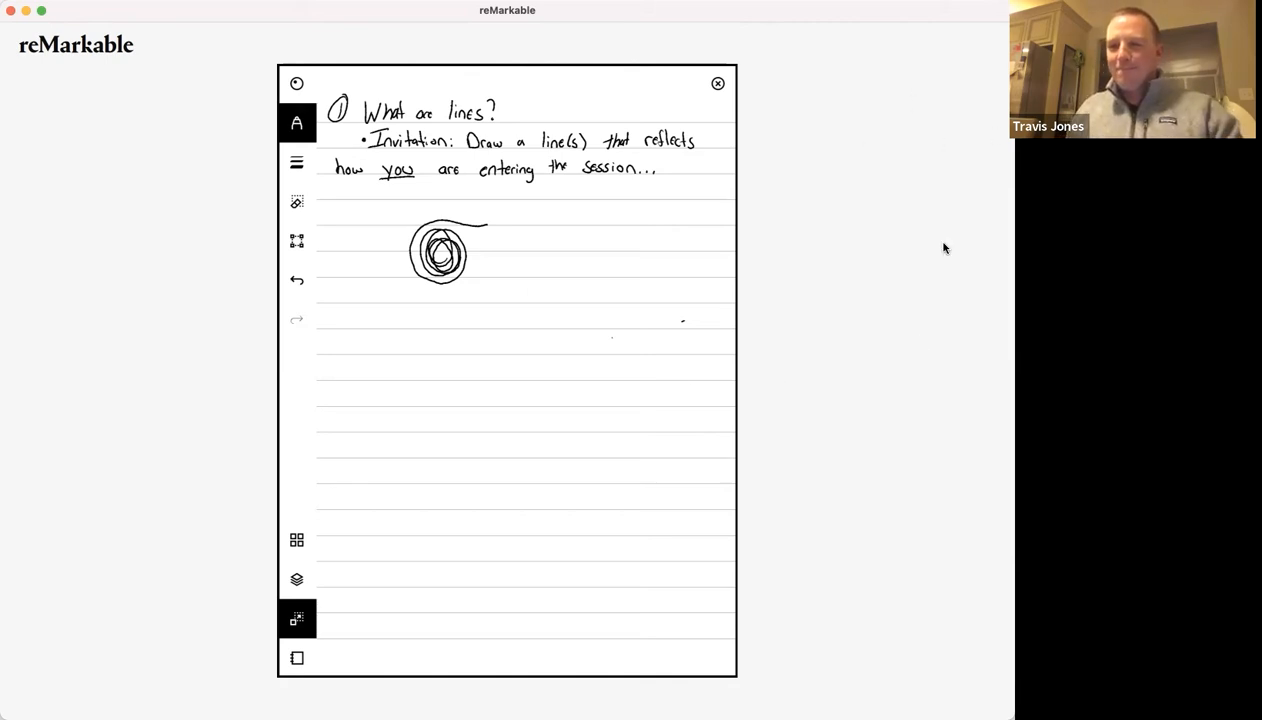
{"action": "mouse_move", "coordinate": [800, 250]}
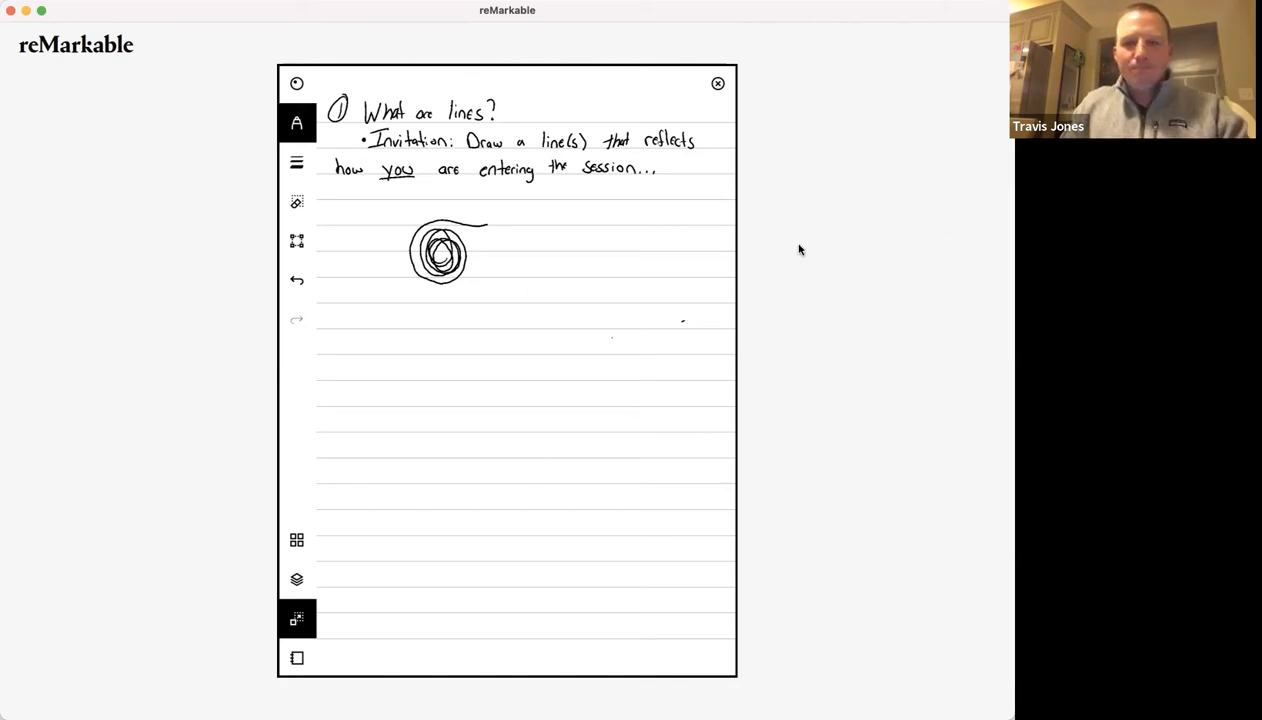
{"action": "mouse_move", "coordinate": [968, 450]}
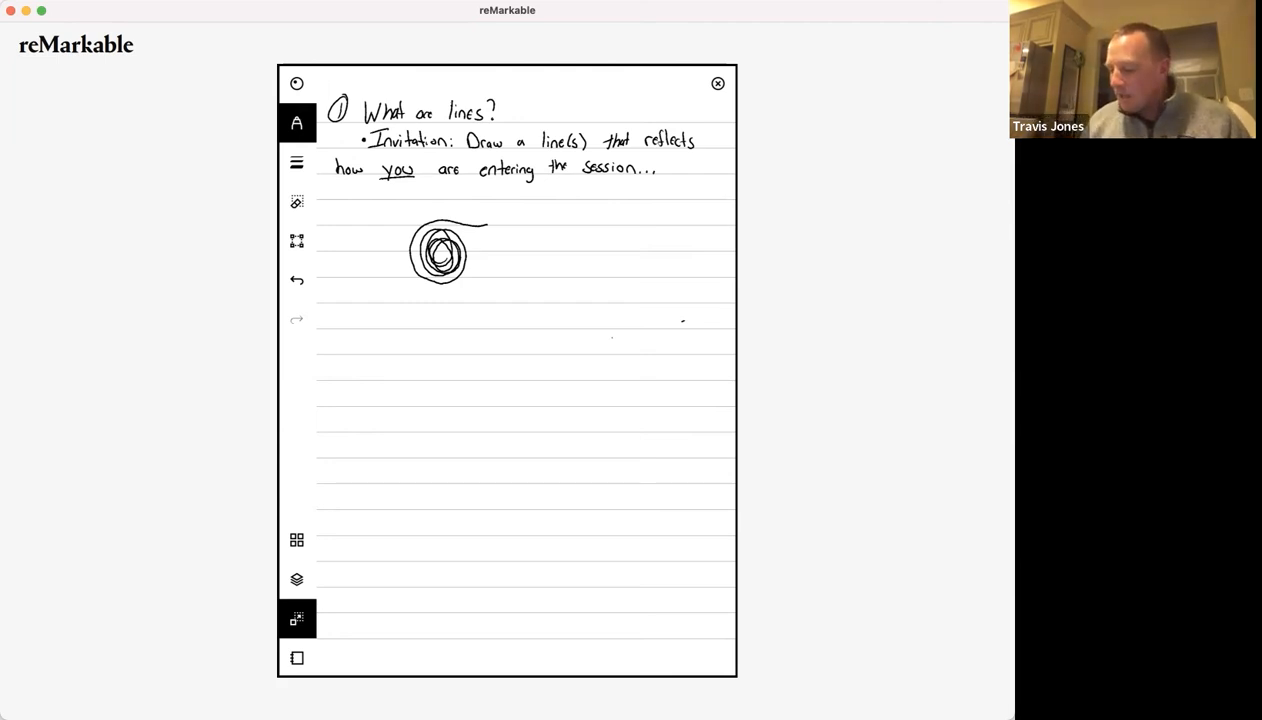
Erase the invitation bullet beneath the 'What are lines?' heading.
{"action": "left_click", "coordinate": [296, 580]}
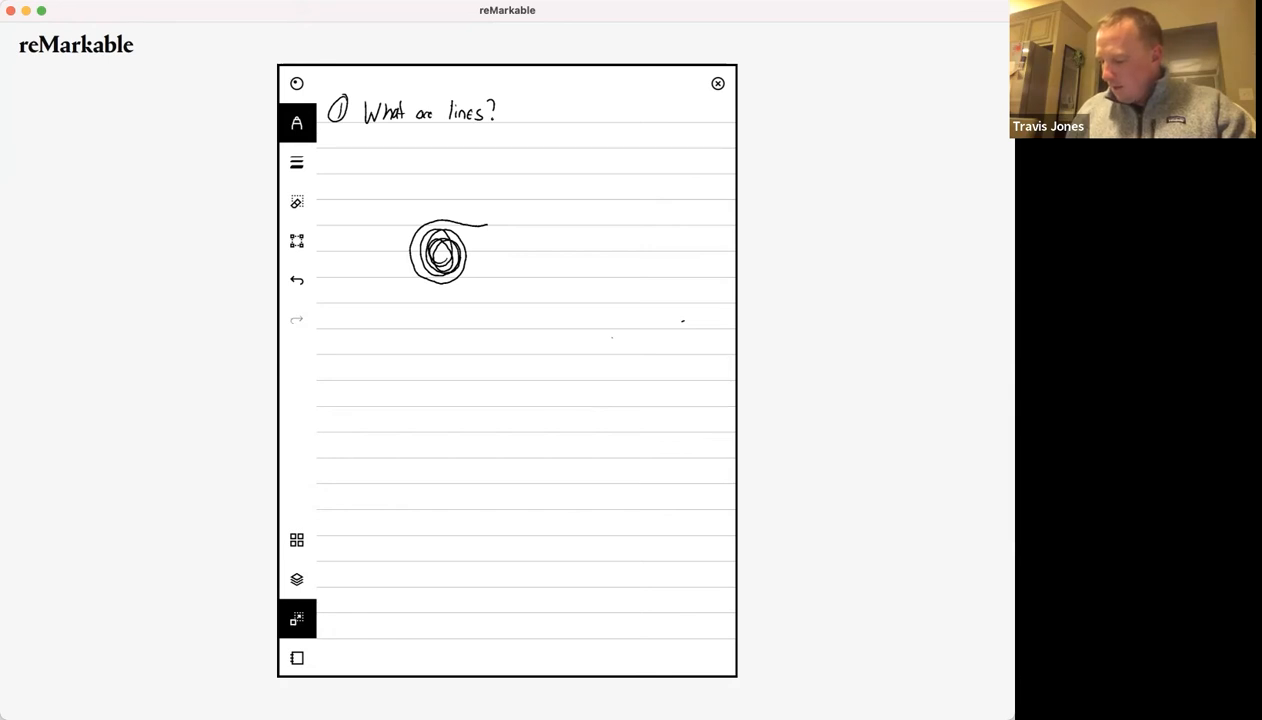
Draw a small musical-note shape beneath the heading with short pen strokes.
{"action": "left_click", "coordinate": [296, 580]}
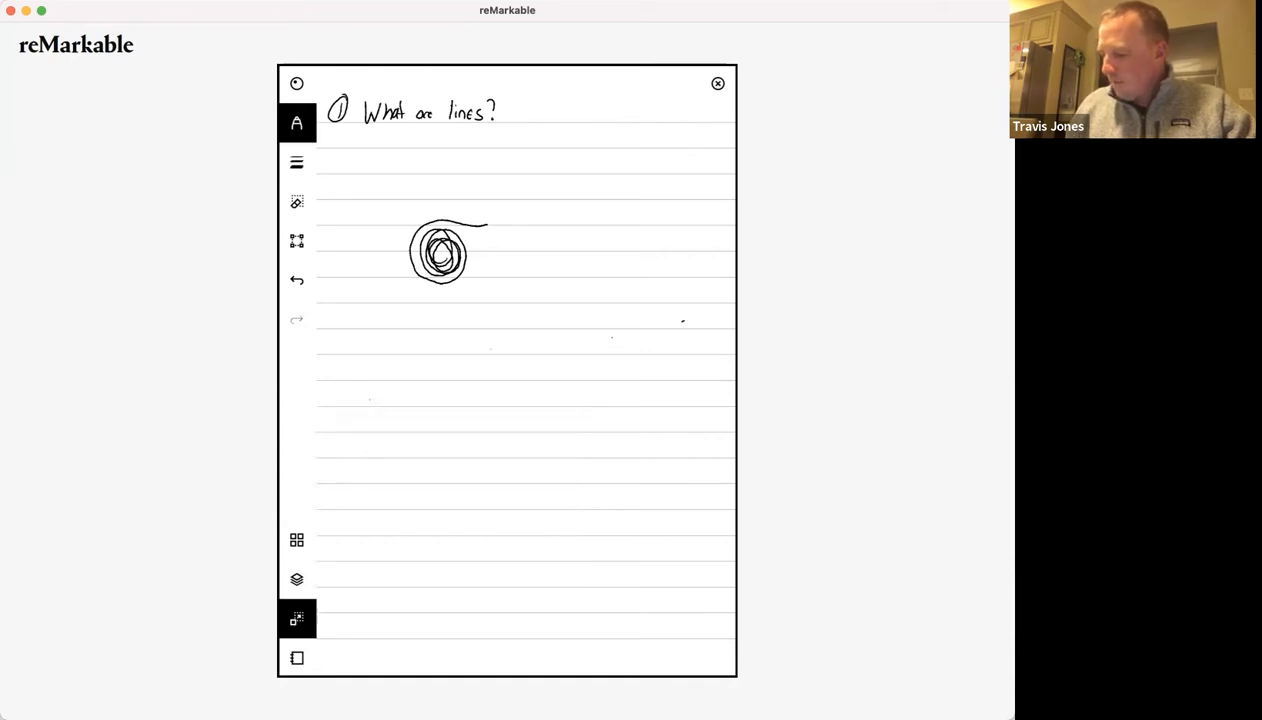
{"action": "left_click_drag", "start_coordinate": [370, 384], "coordinate": [372, 398]}
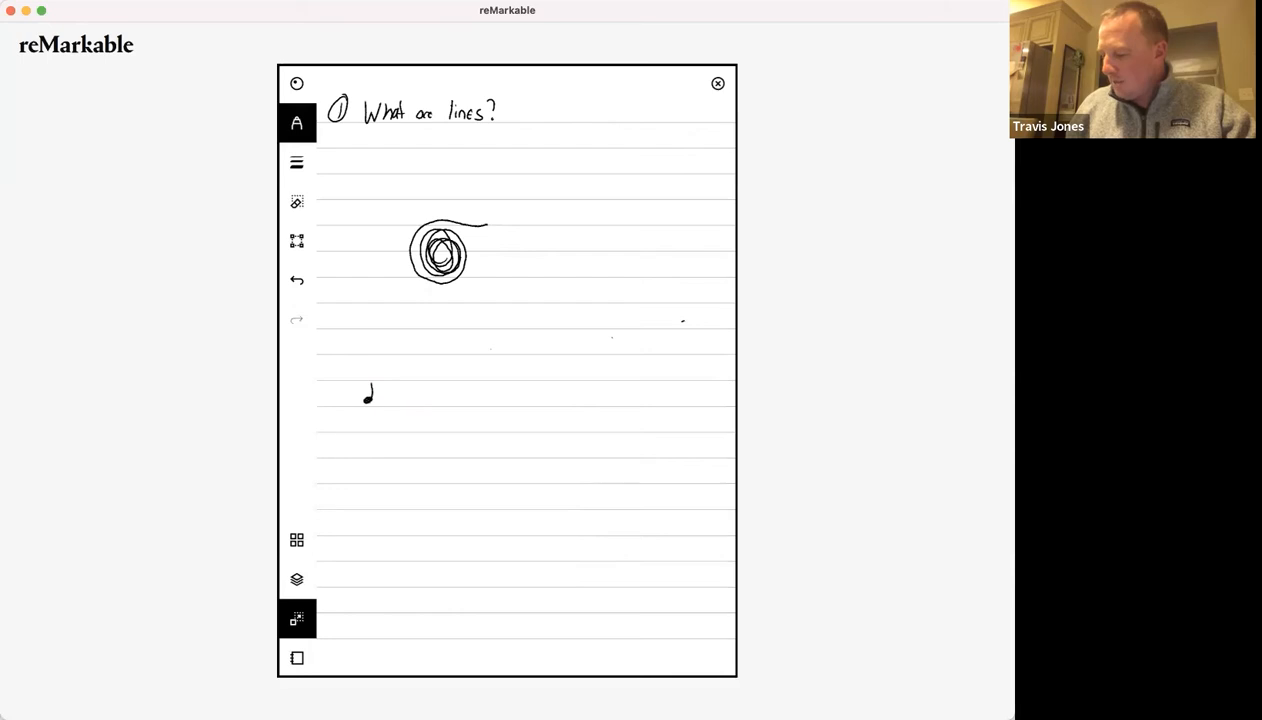
{"action": "left_click_drag", "start_coordinate": [372, 398], "coordinate": [384, 382]}
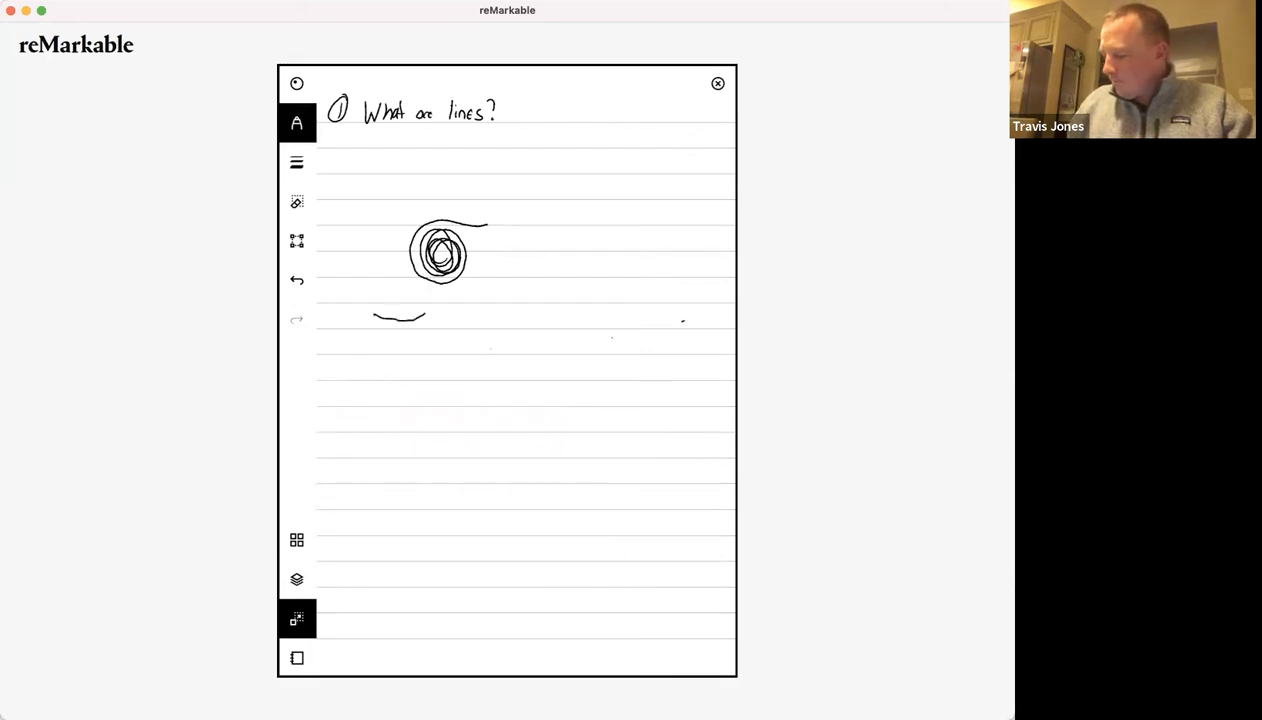
{"action": "left_click_drag", "start_coordinate": [378, 318], "coordinate": [364, 368]}
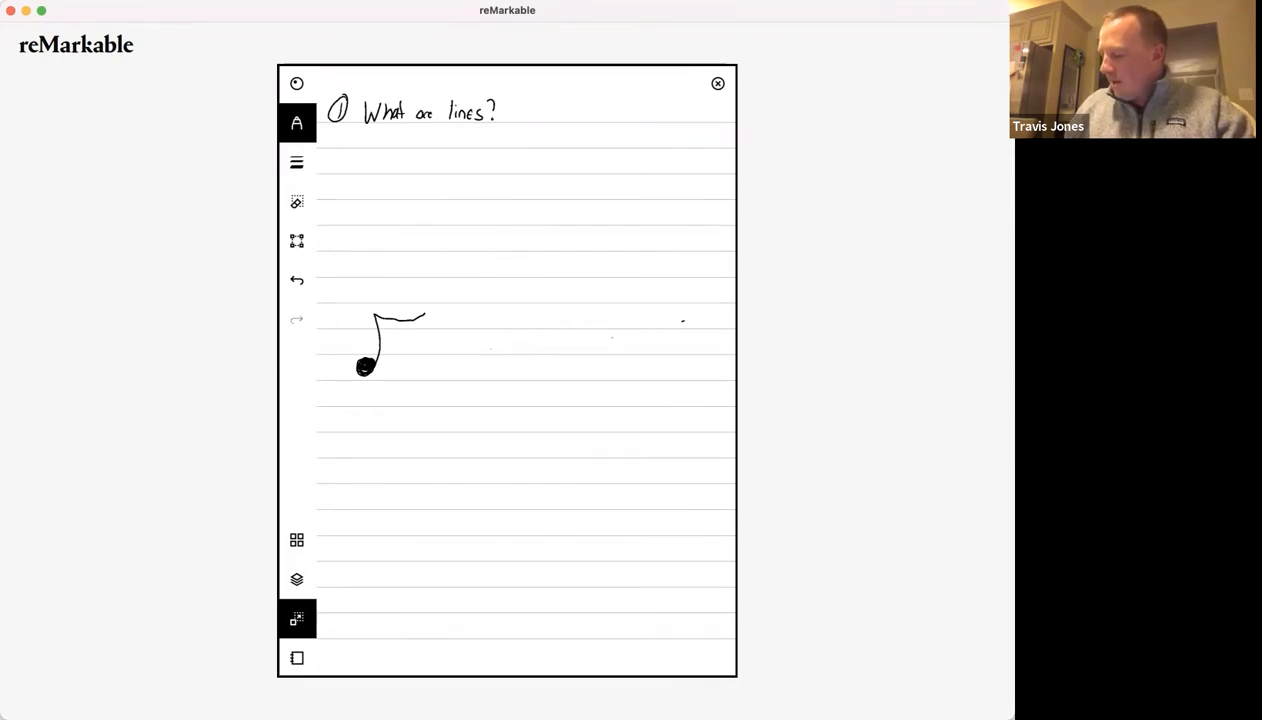
Outline hollow block letters T, R, U beside the music note, starting 'TRUTH'.
{"action": "left_click_drag", "start_coordinate": [516, 320], "coordinate": [536, 356]}
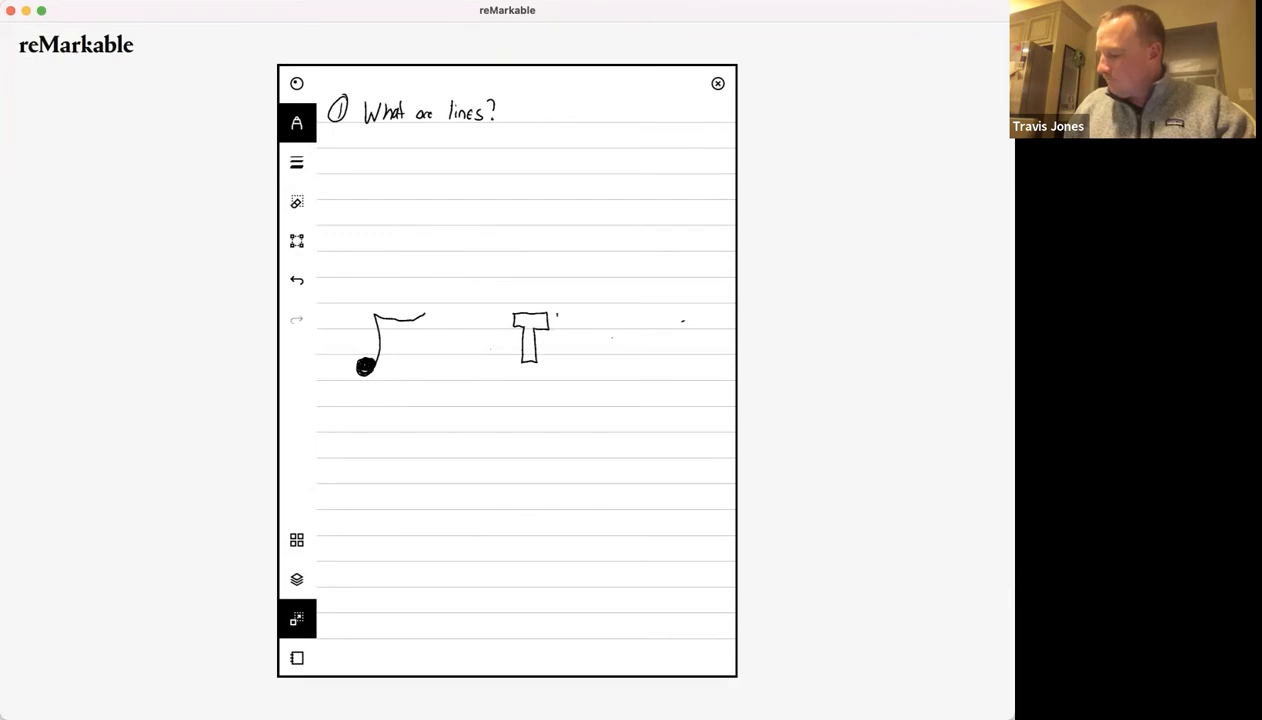
{"action": "left_click_drag", "start_coordinate": [560, 336], "coordinate": [578, 356]}
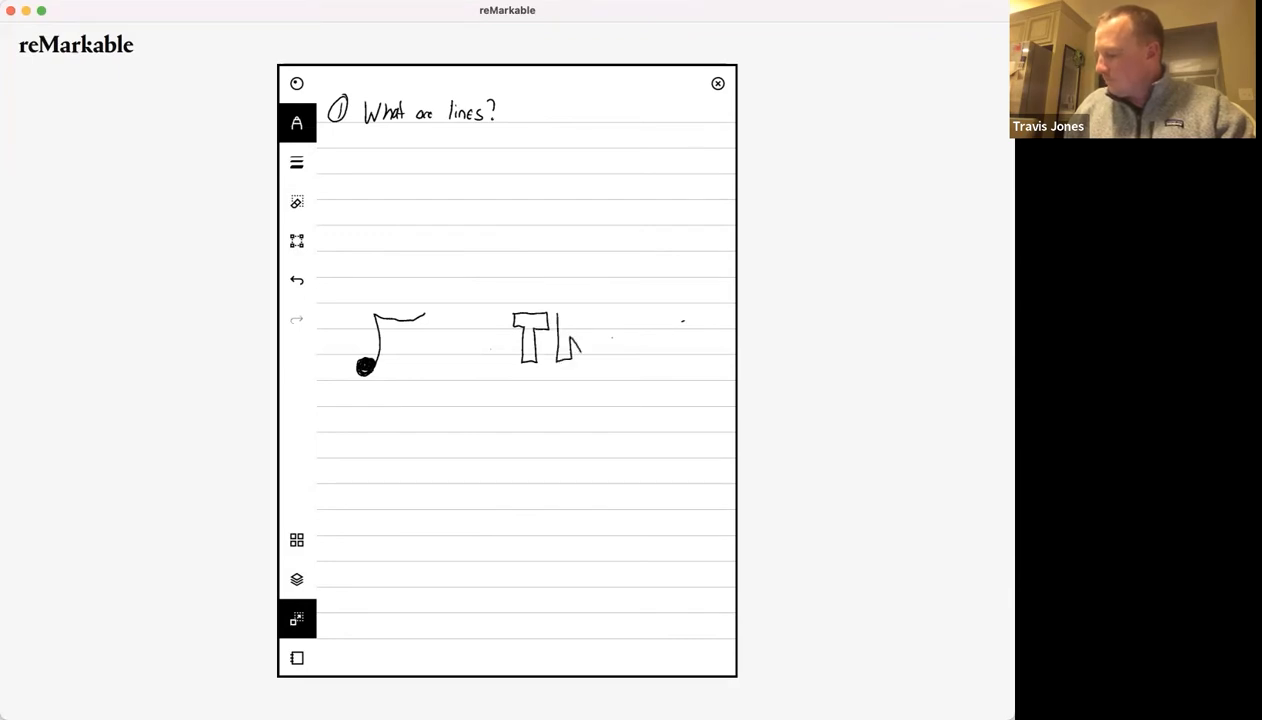
{"action": "left_click_drag", "start_coordinate": [580, 320], "coordinate": [596, 360]}
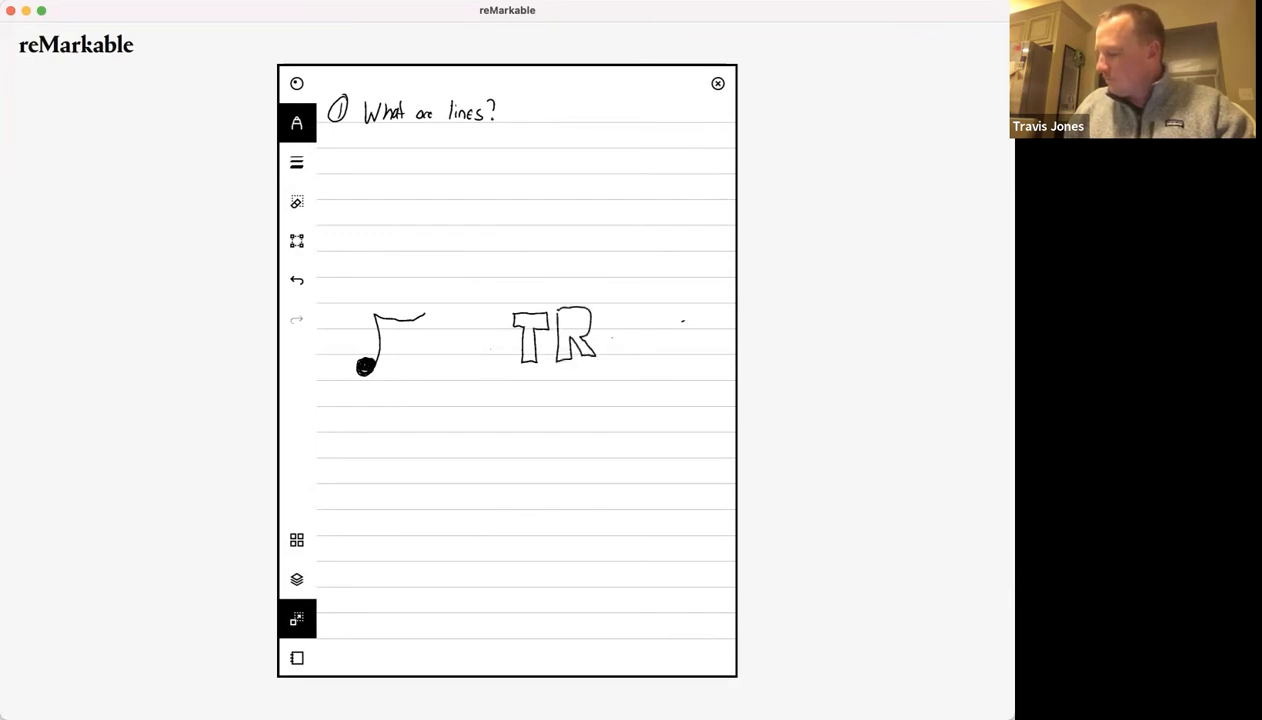
{"action": "left_click_drag", "start_coordinate": [604, 320], "coordinate": [630, 350]}
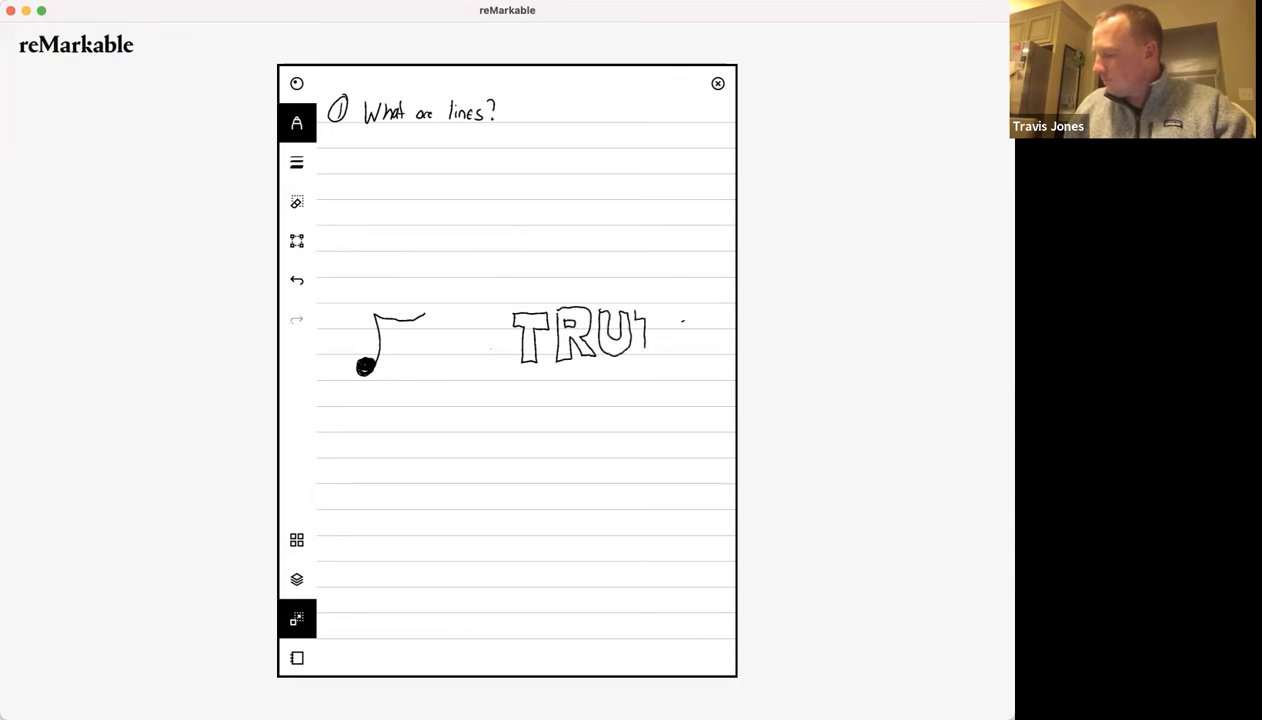
{"action": "left_click_drag", "start_coordinate": [640, 310], "coordinate": [664, 360]}
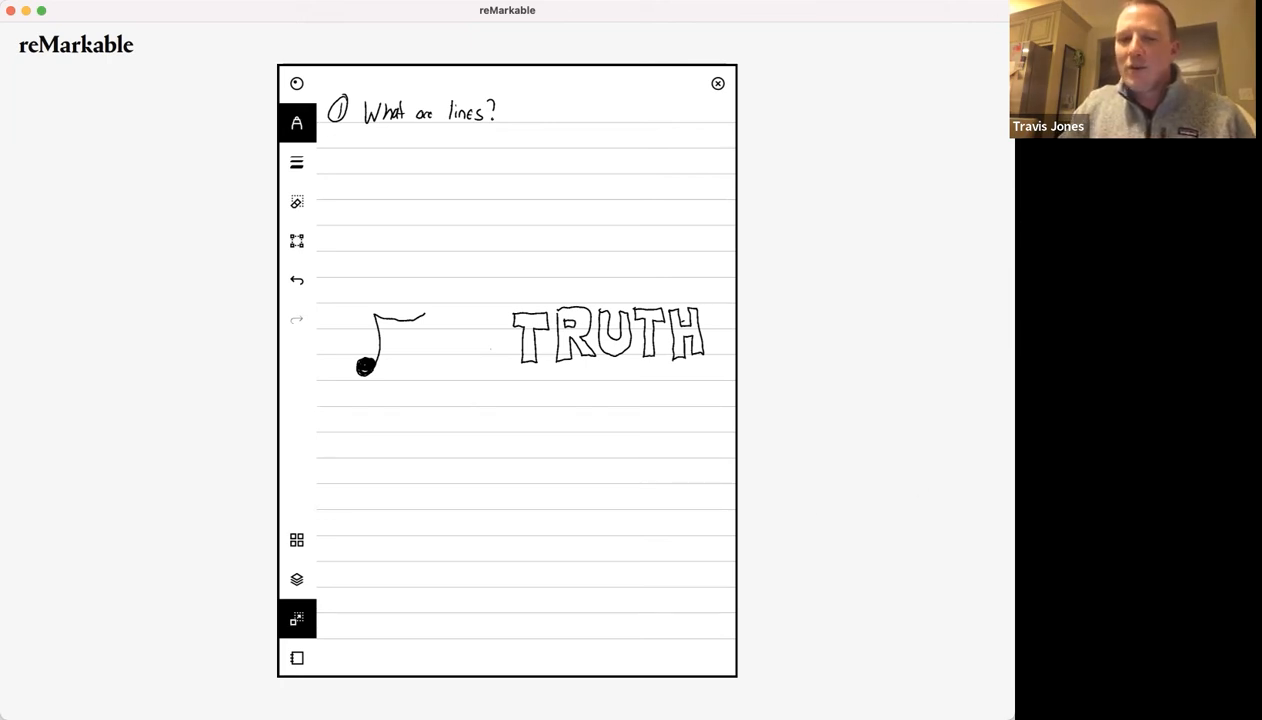
{"action": "mouse_move", "coordinate": [922, 420]}
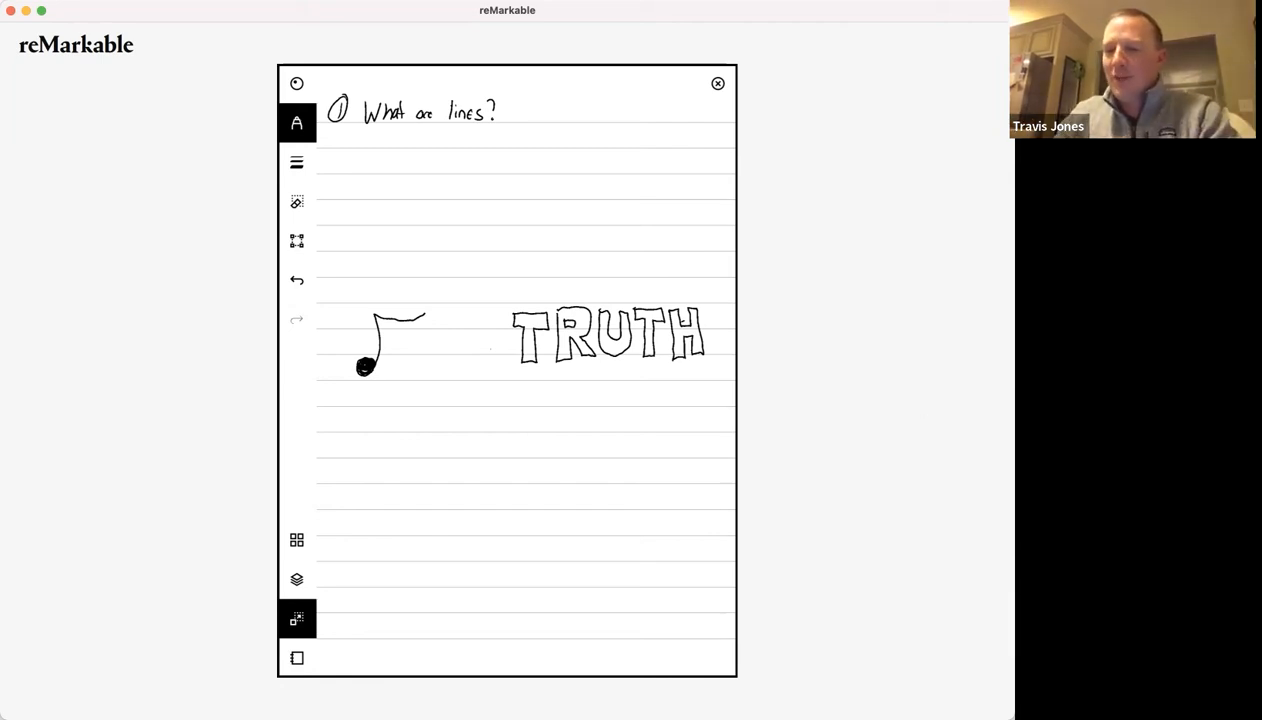
{"action": "mouse_move", "coordinate": [748, 502]}
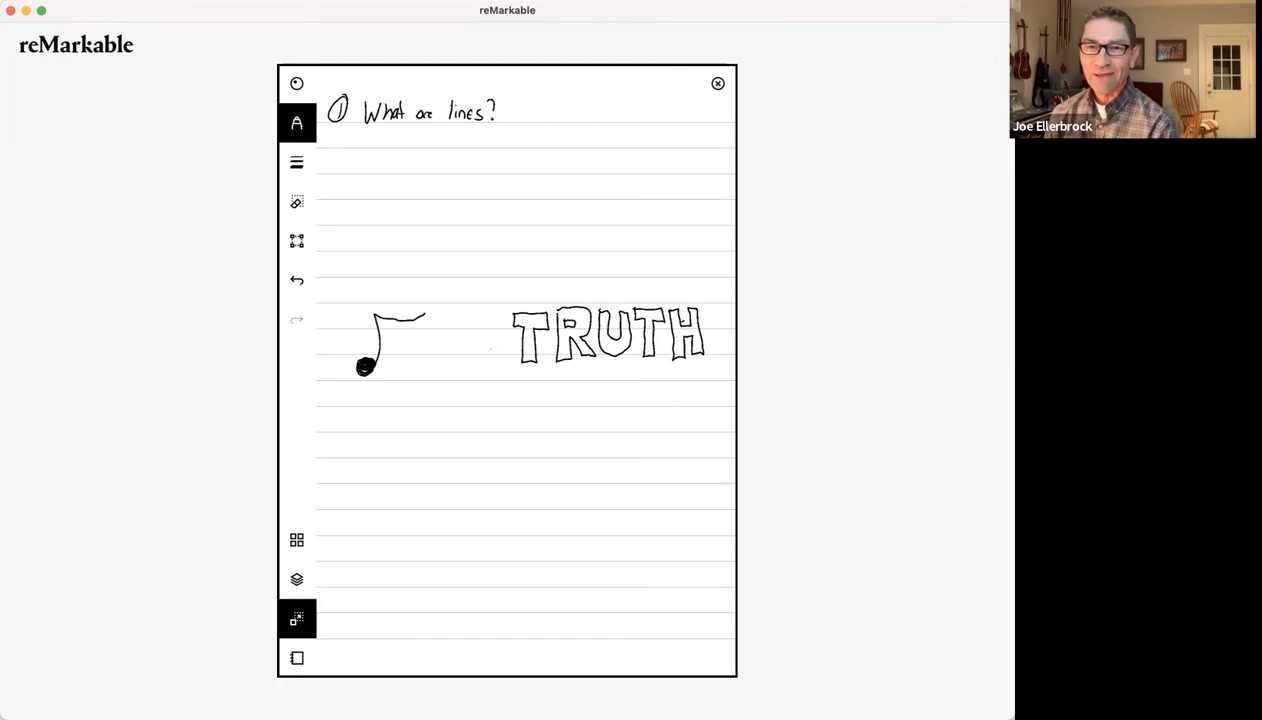
{"action": "mouse_move", "coordinate": [816, 412]}
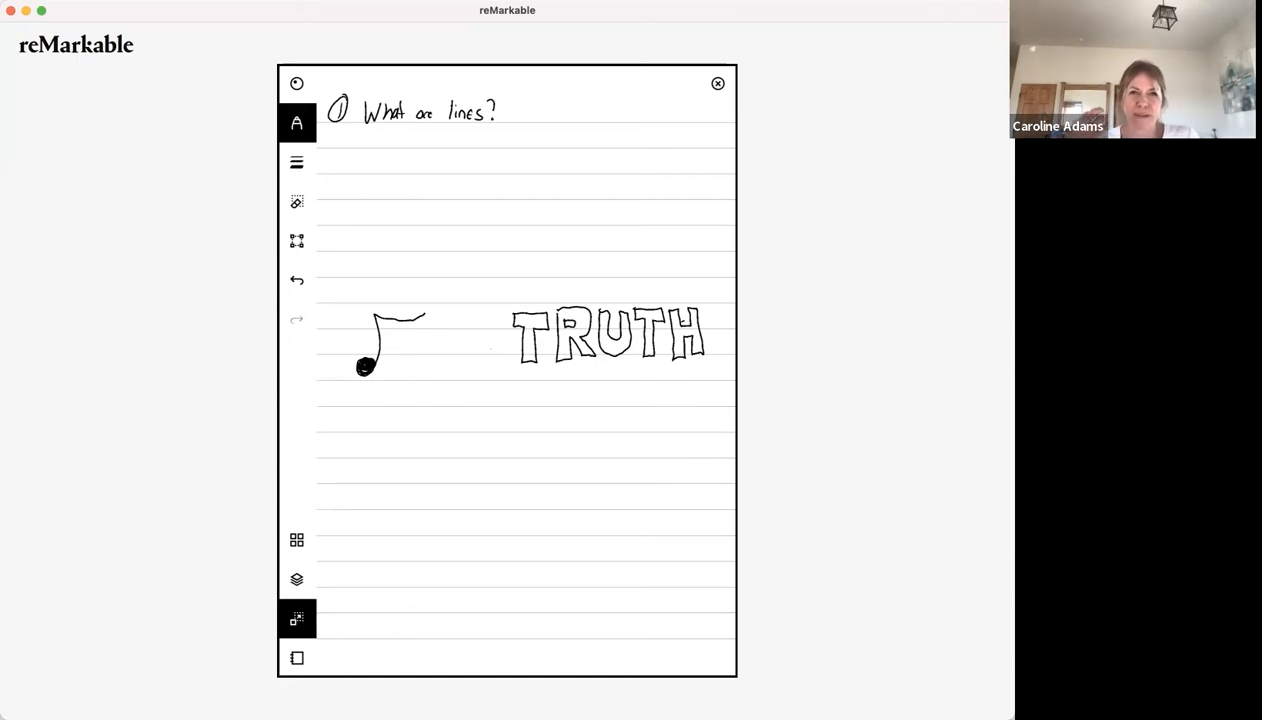
{"action": "mouse_move", "coordinate": [956, 532]}
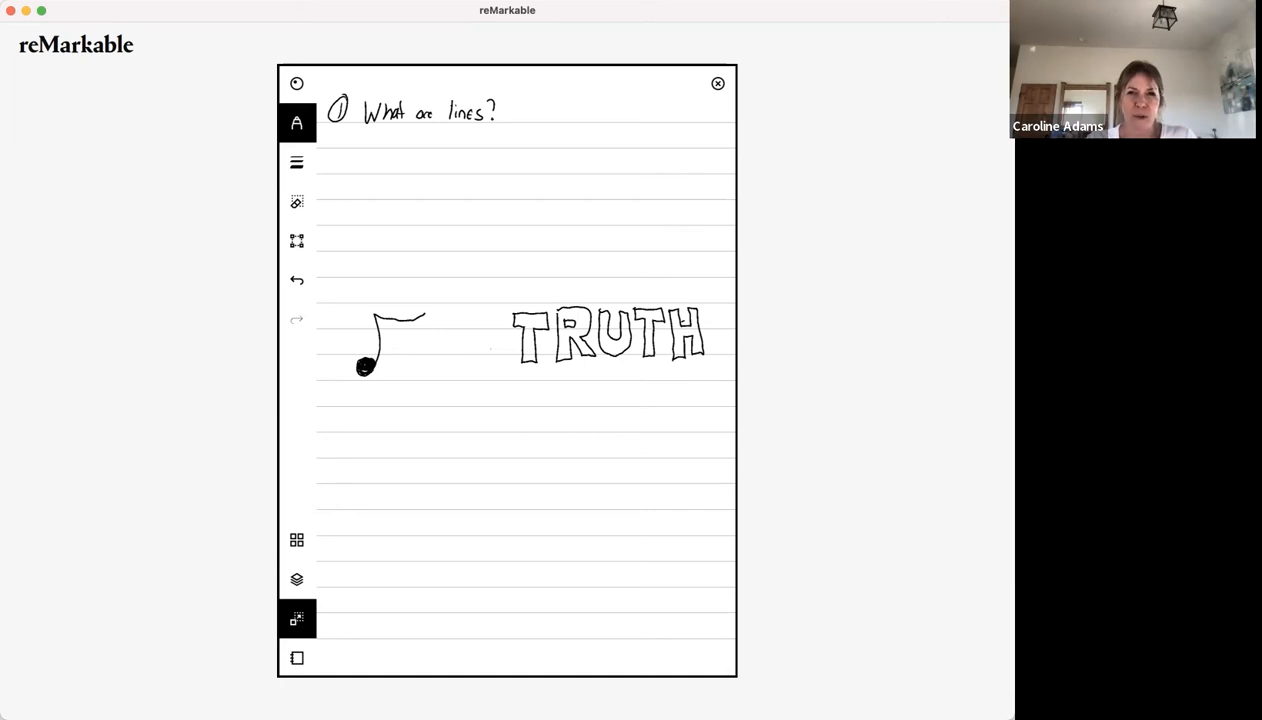
{"action": "mouse_move", "coordinate": [792, 232]}
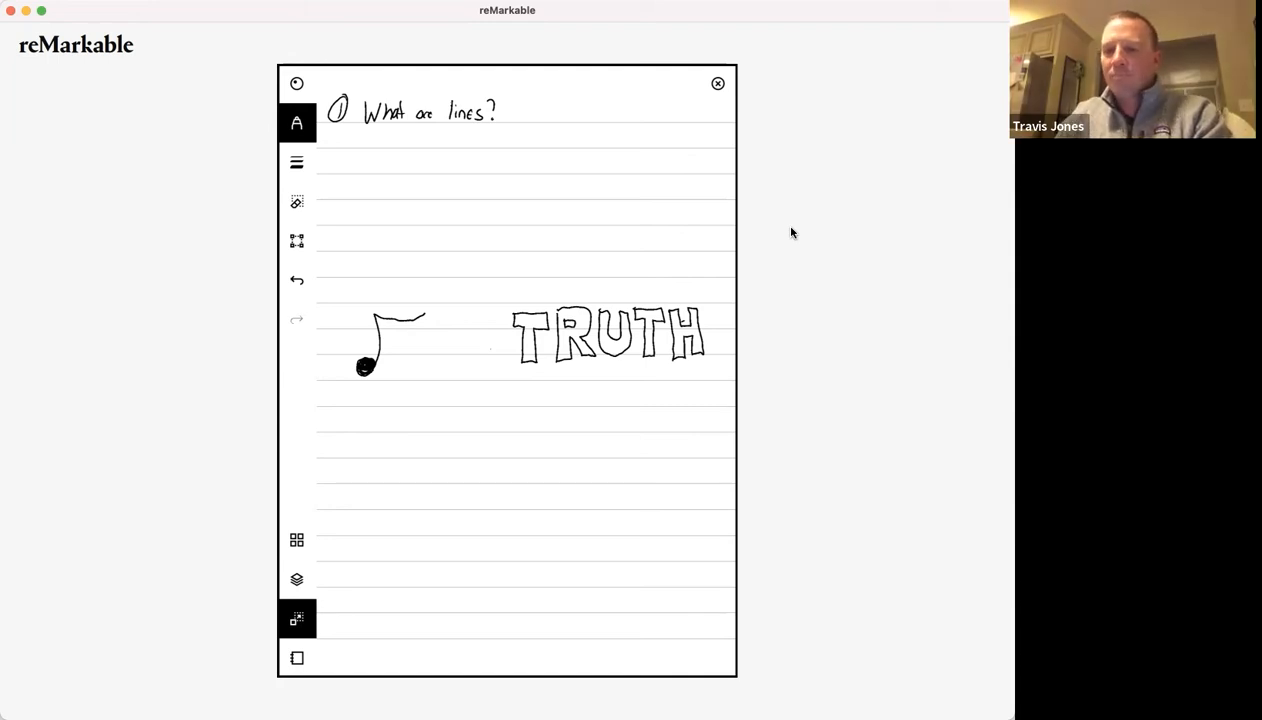
{"action": "mouse_move", "coordinate": [826, 400]}
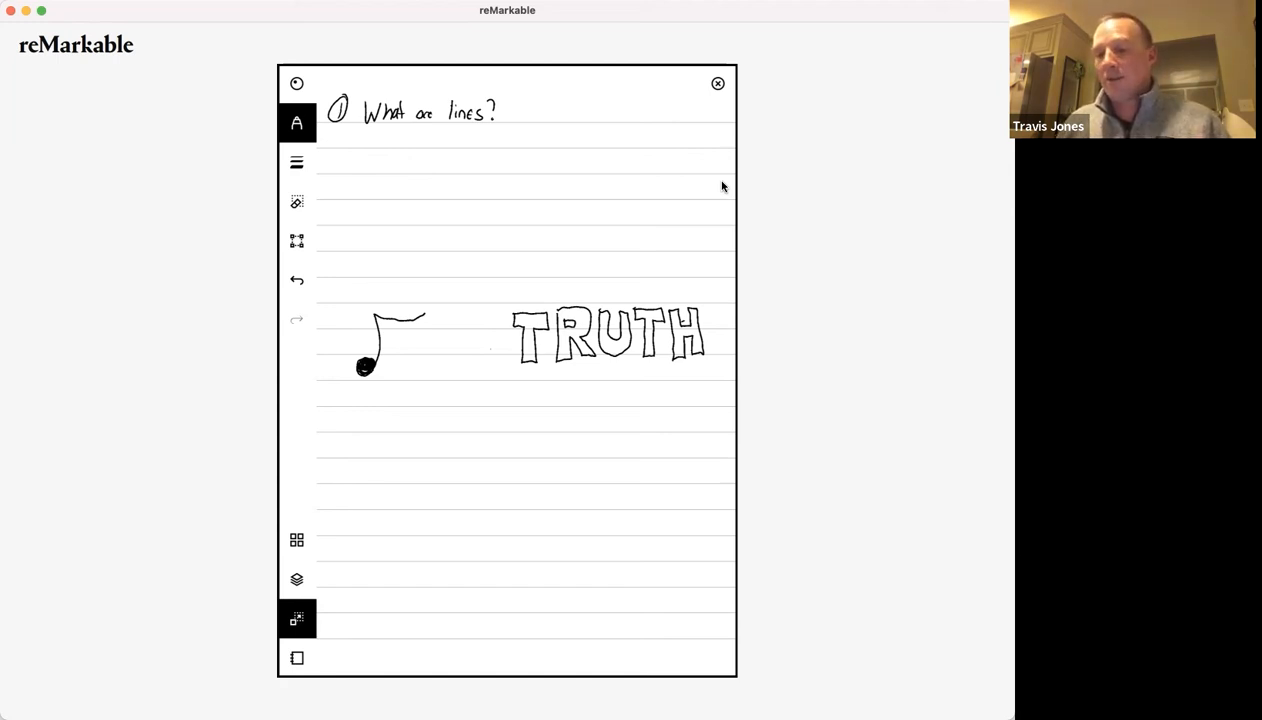
{"action": "mouse_move", "coordinate": [764, 260]}
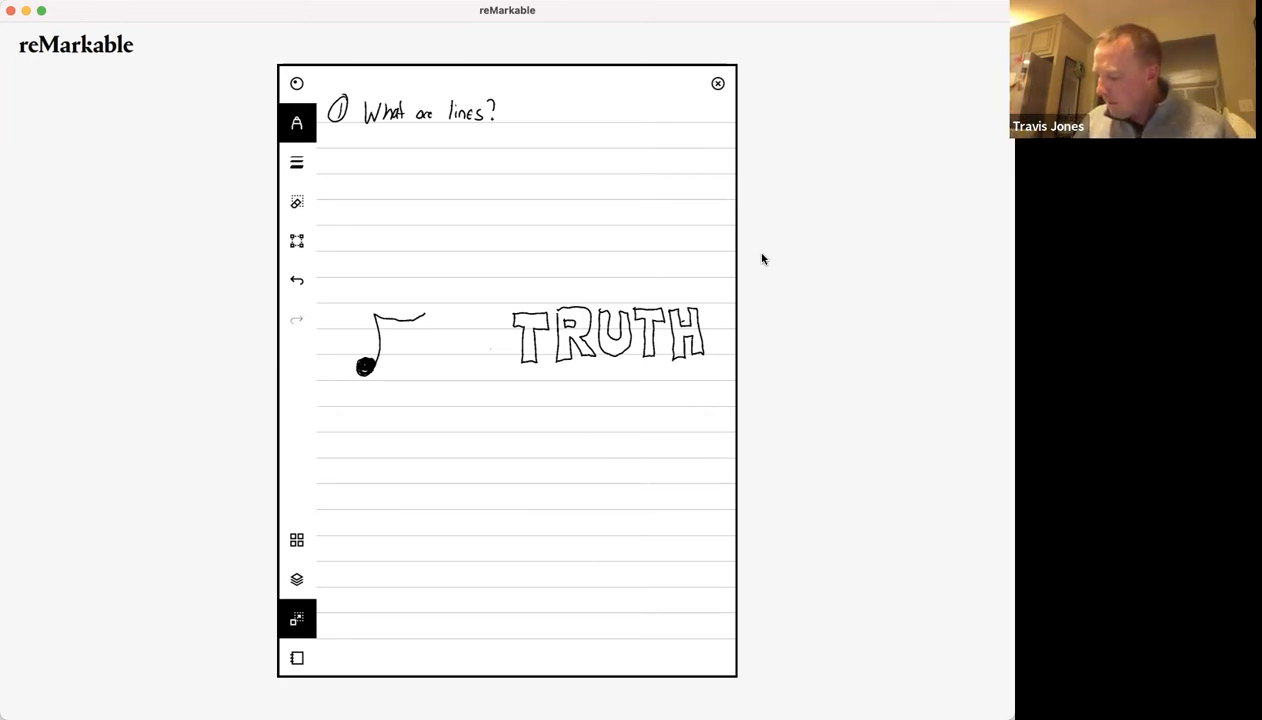
{"action": "left_click", "coordinate": [296, 580]}
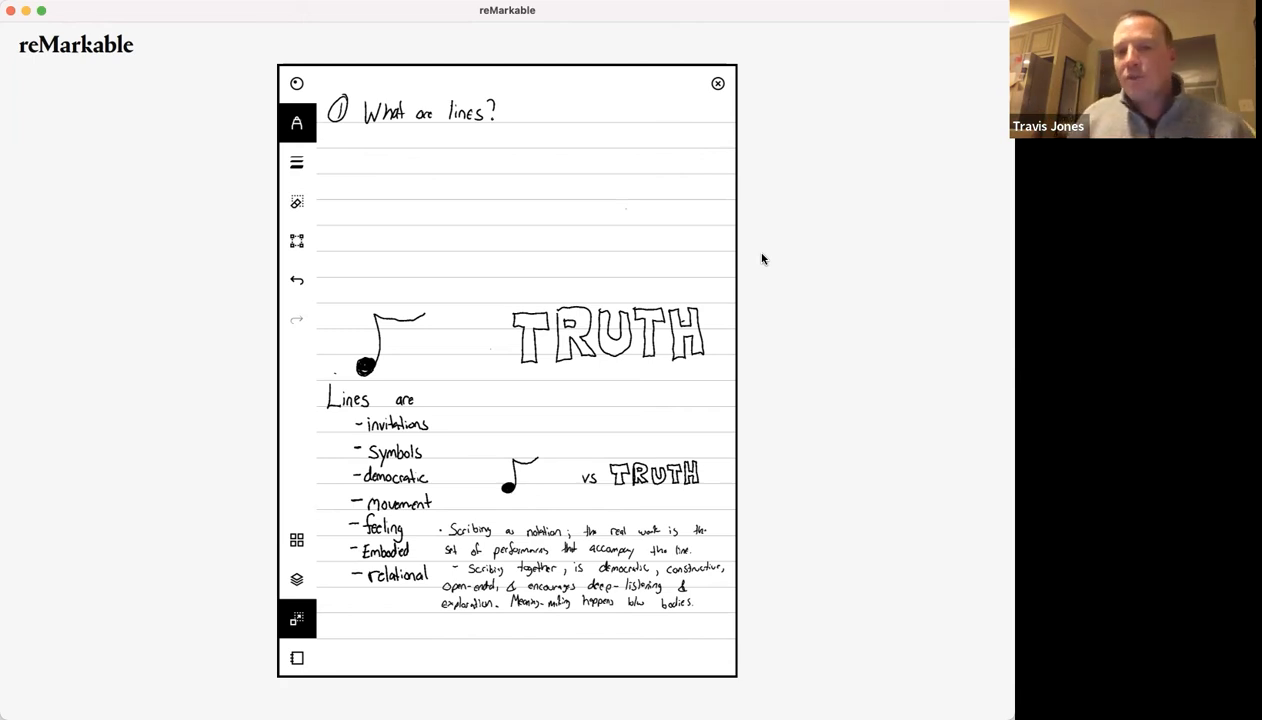
{"action": "mouse_move", "coordinate": [268, 8]}
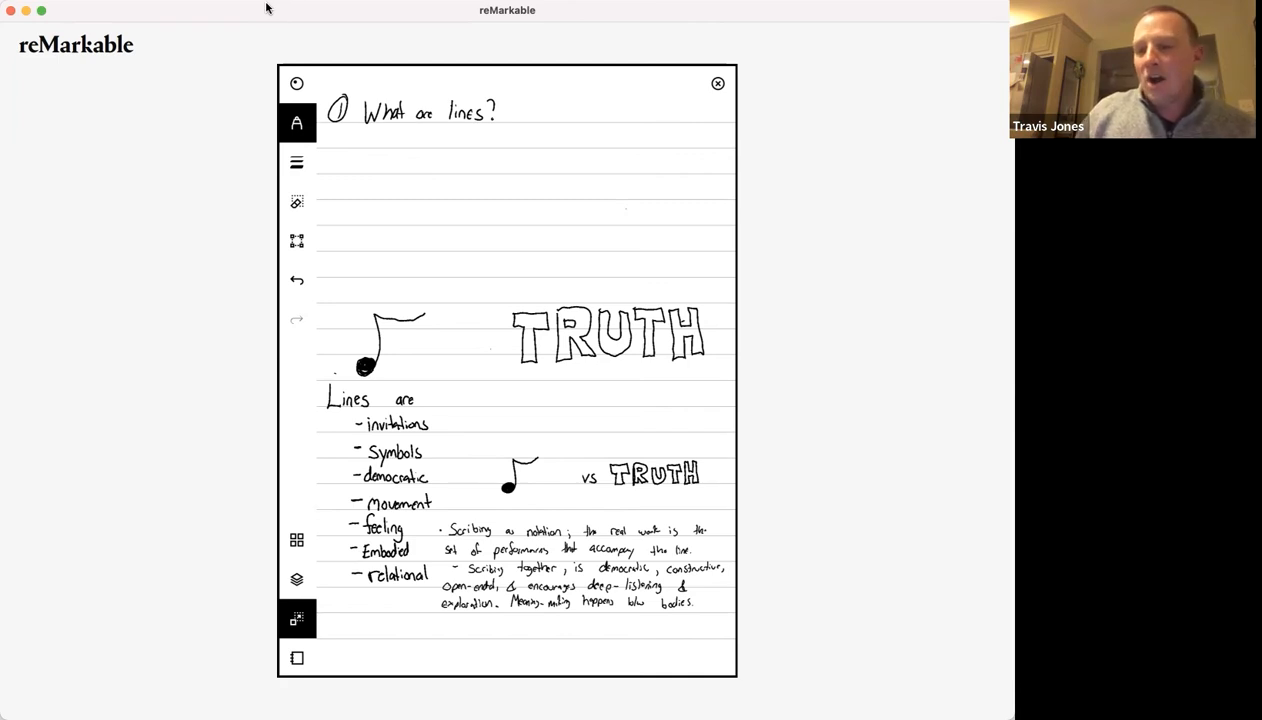
{"action": "mouse_move", "coordinate": [510, 268]}
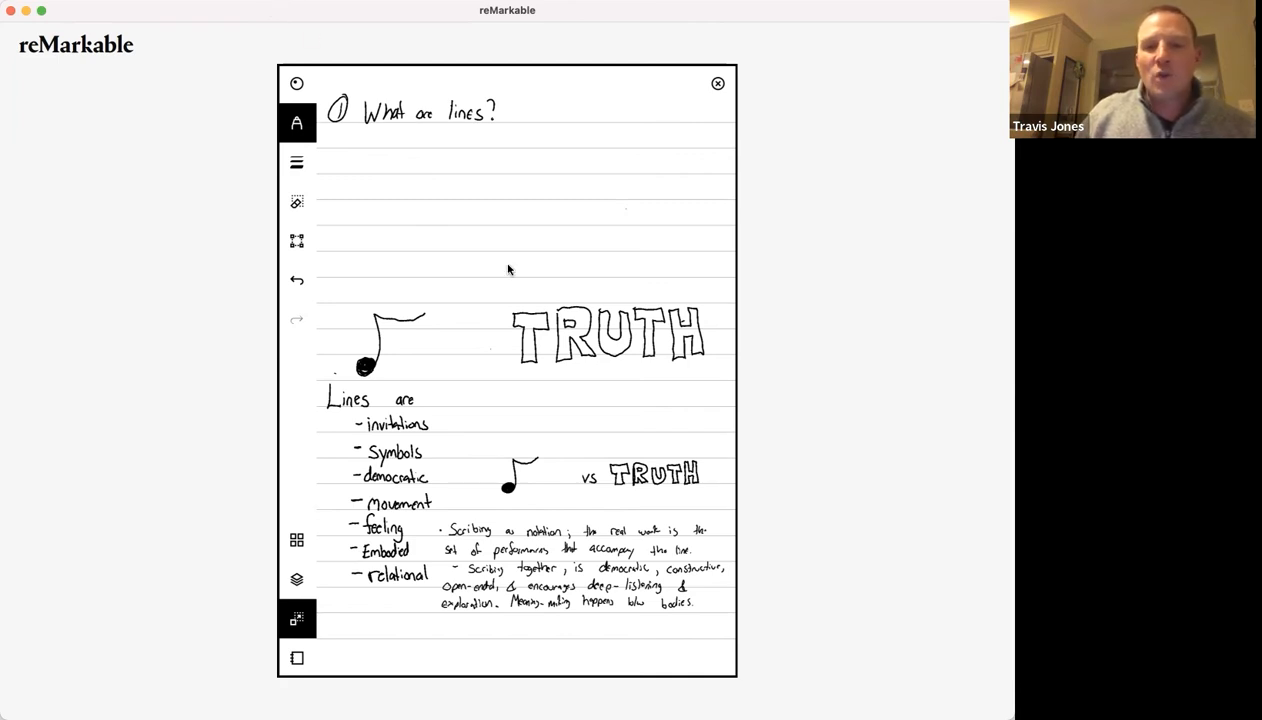
{"action": "mouse_move", "coordinate": [544, 320]}
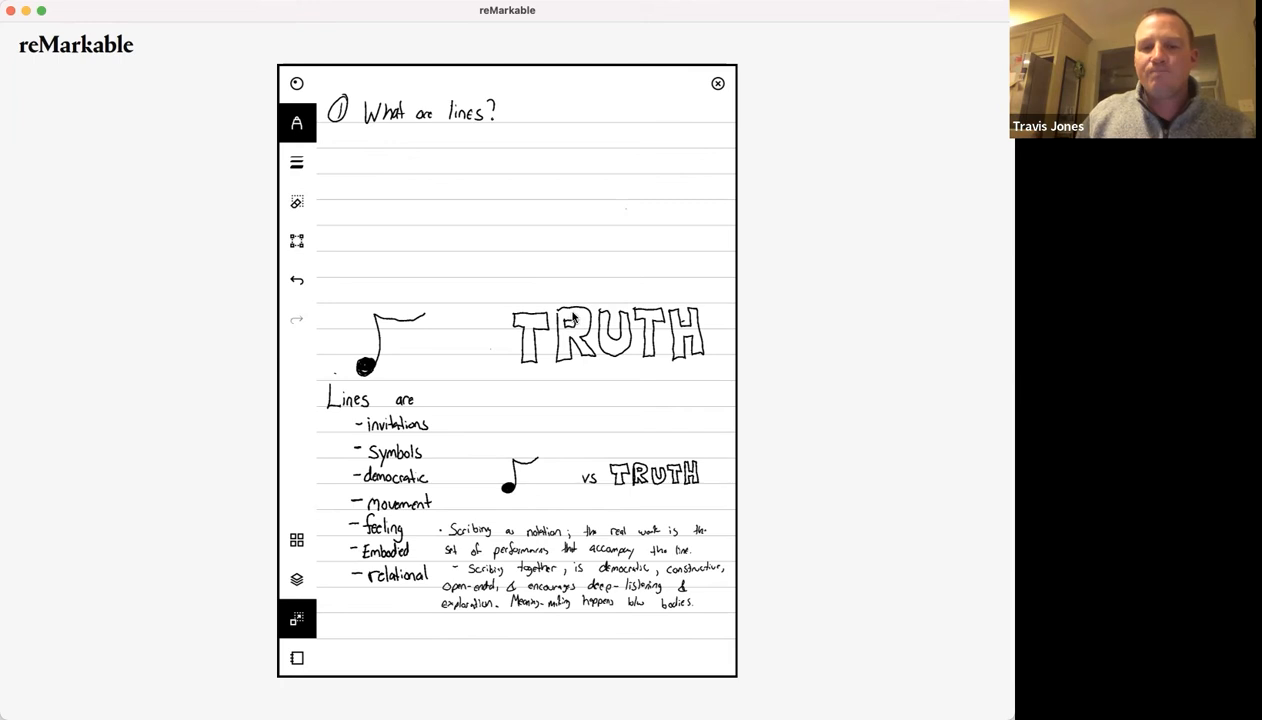
{"action": "mouse_move", "coordinate": [456, 308]}
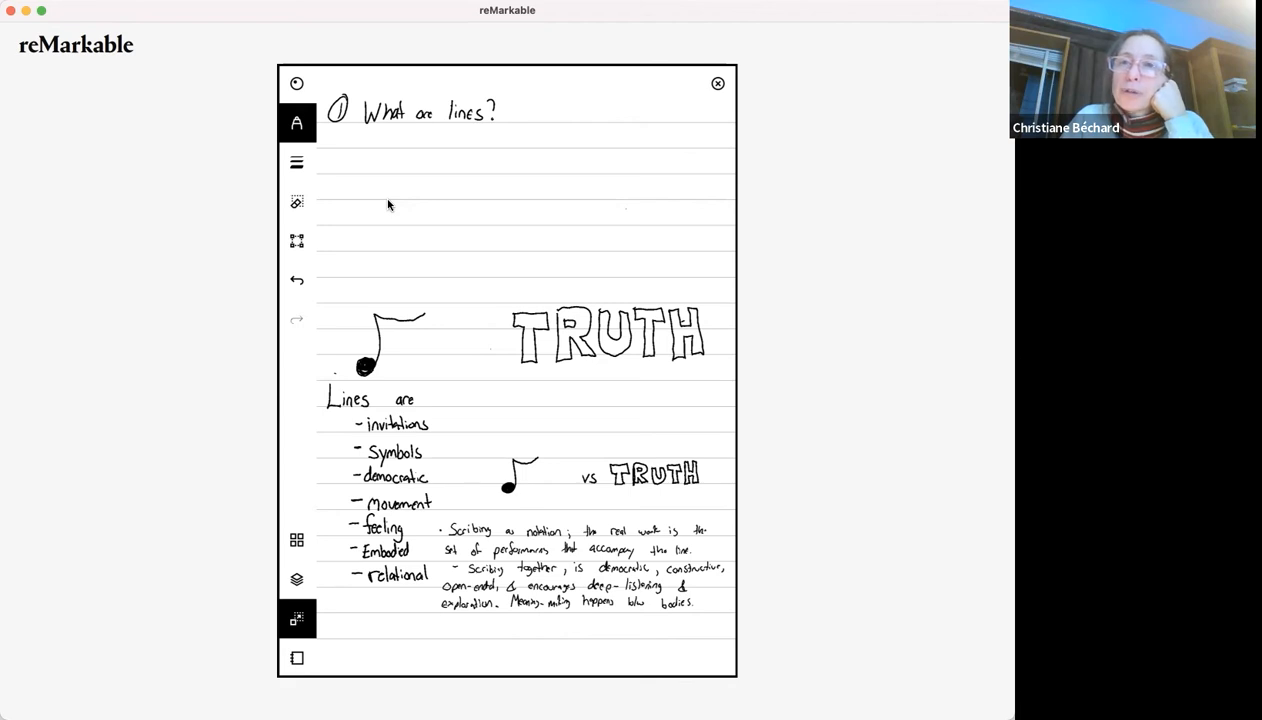
{"action": "mouse_move", "coordinate": [404, 222]}
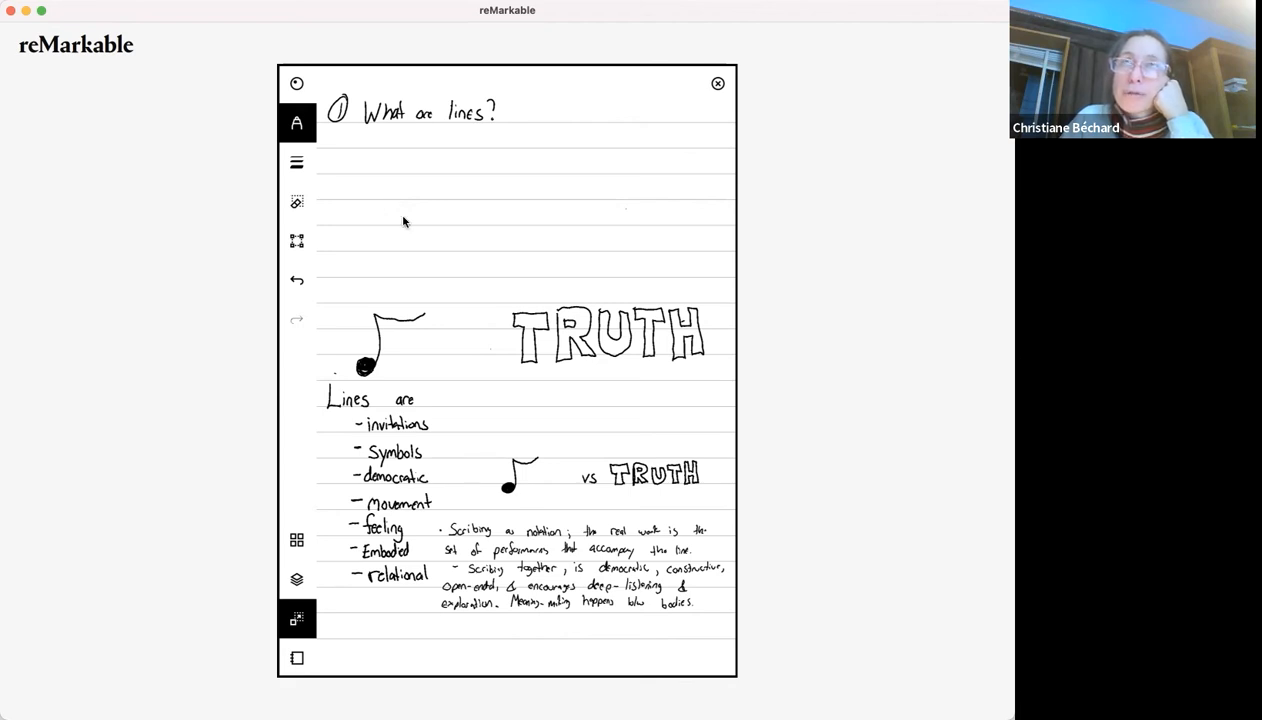
{"action": "mouse_move", "coordinate": [980, 636]}
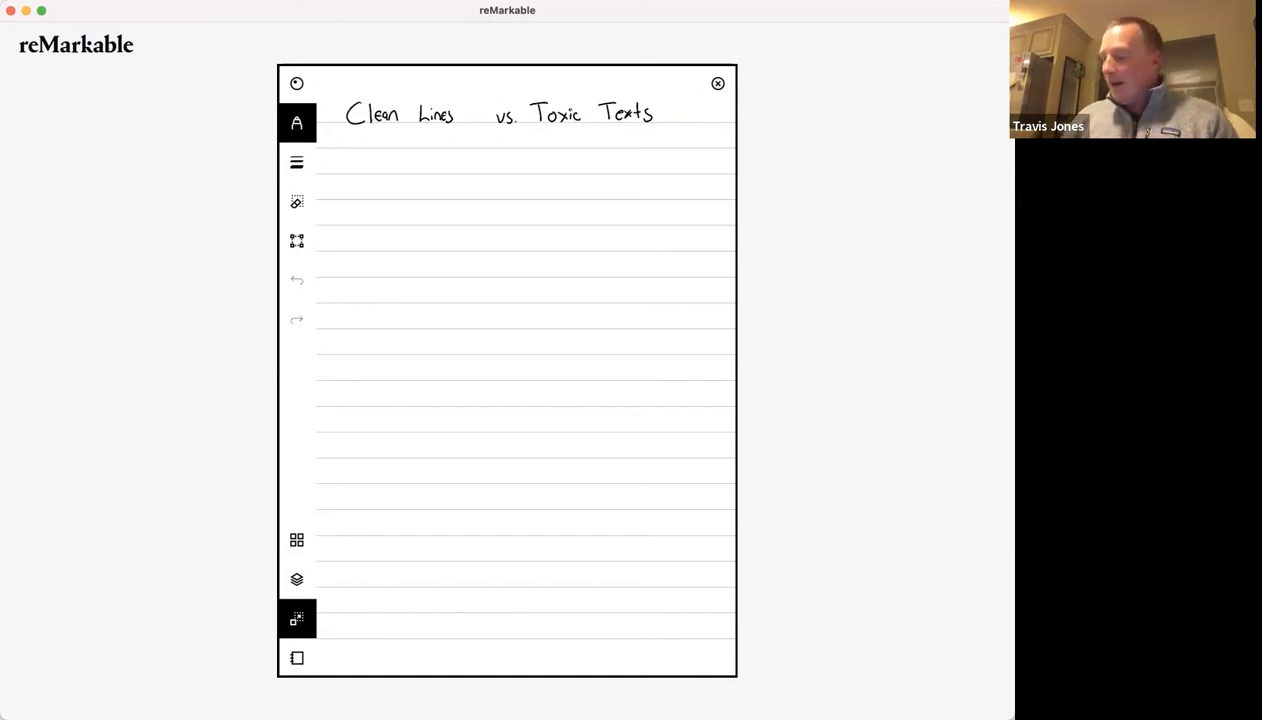
Make the layer with the Scribing vs. Scripted, PPT and #Nova sketches visible.
{"action": "left_click", "coordinate": [296, 580]}
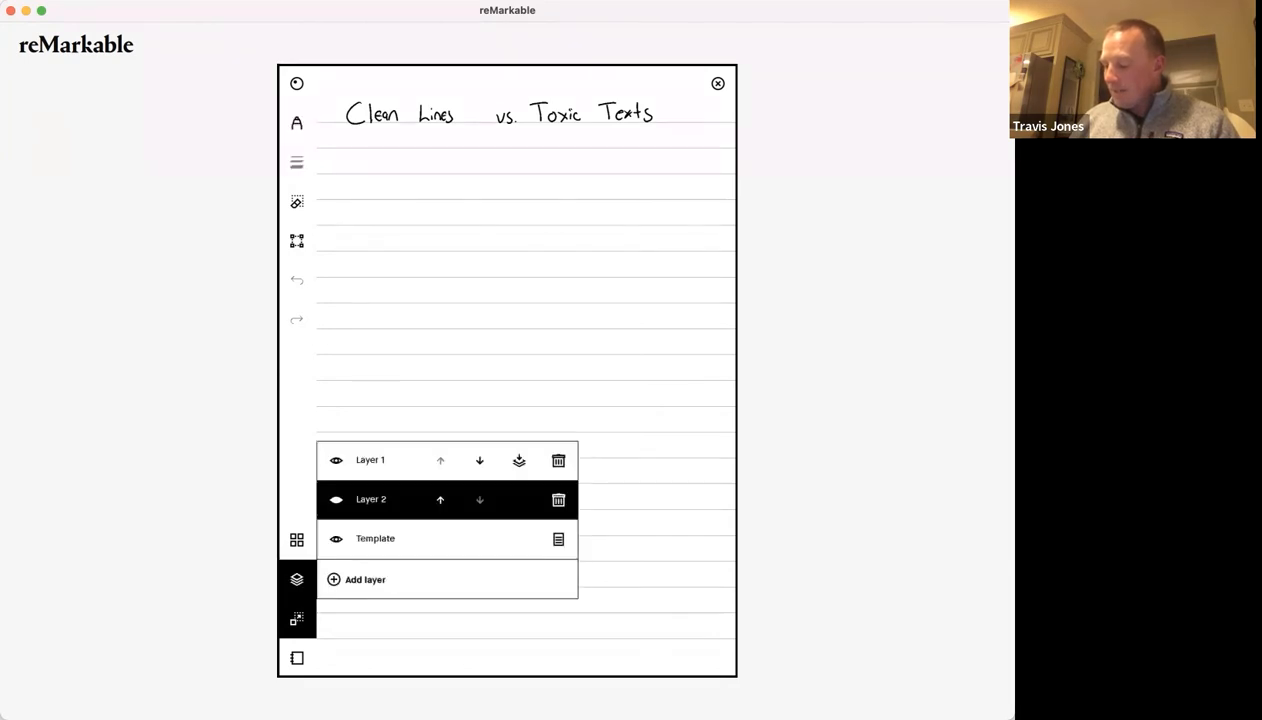
{"action": "left_click", "coordinate": [336, 500]}
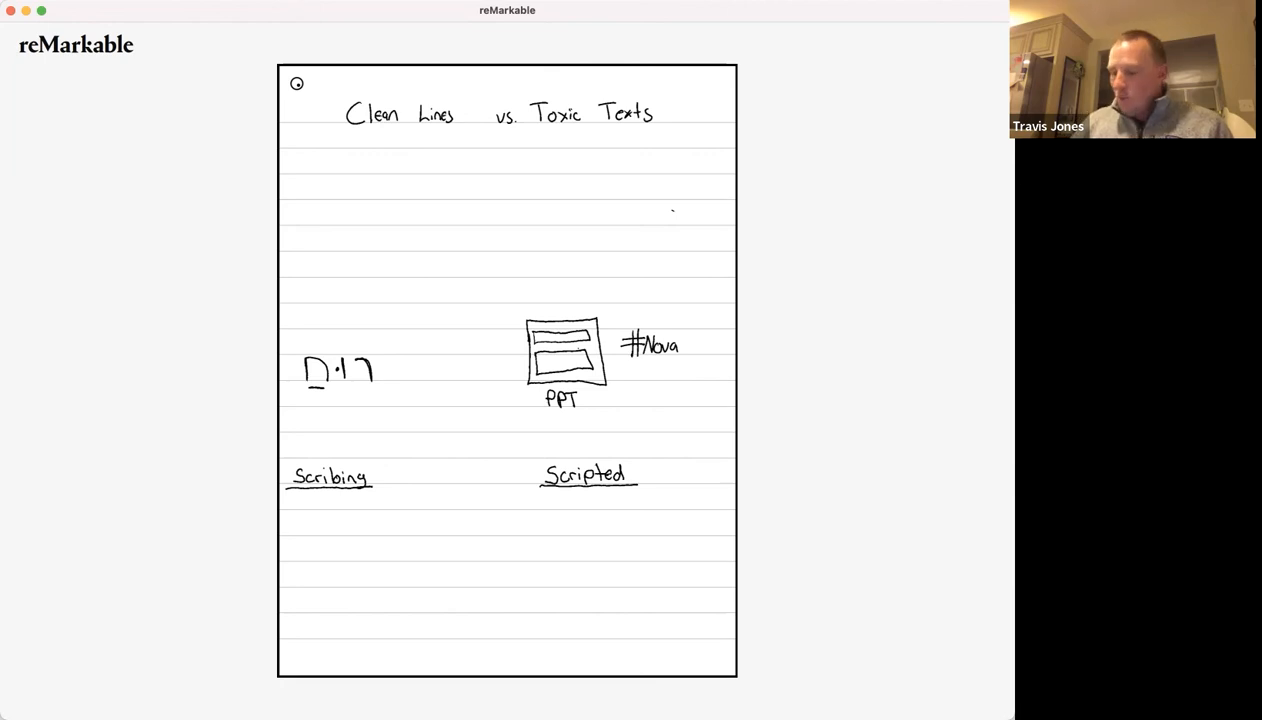
{"action": "left_click_drag", "start_coordinate": [296, 344], "coordinate": [378, 340]}
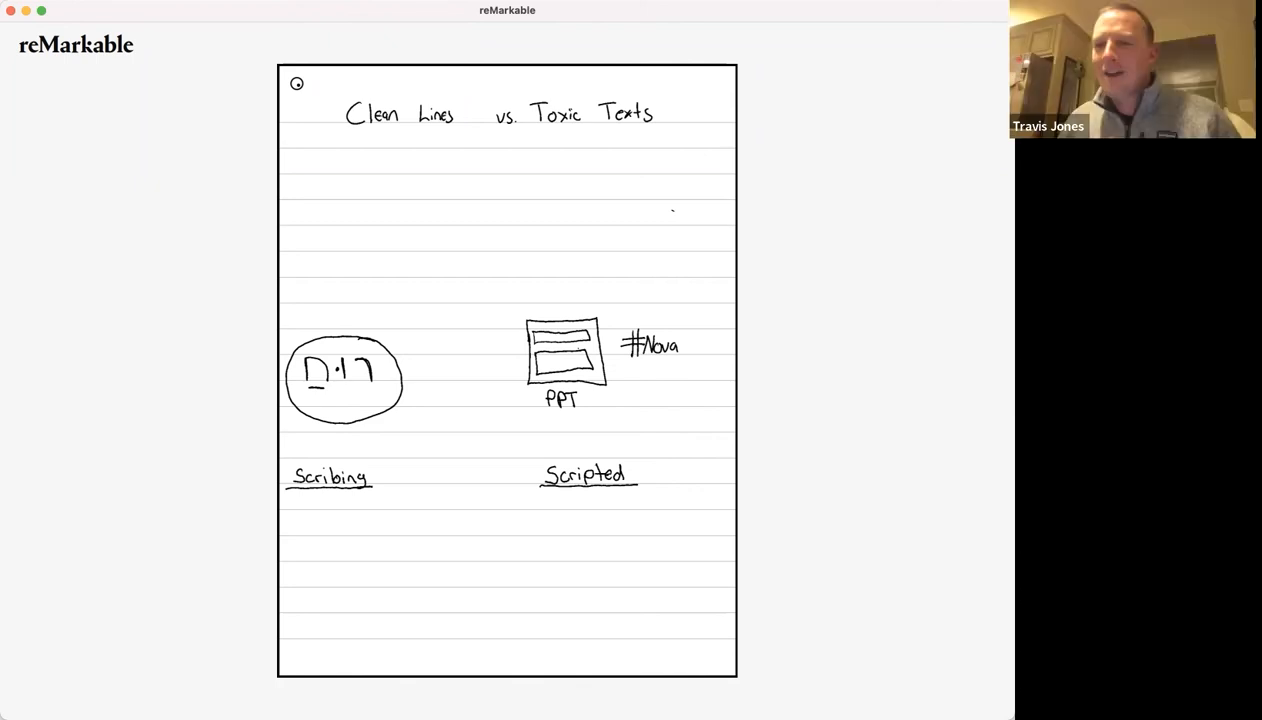
{"action": "mouse_move", "coordinate": [980, 336]}
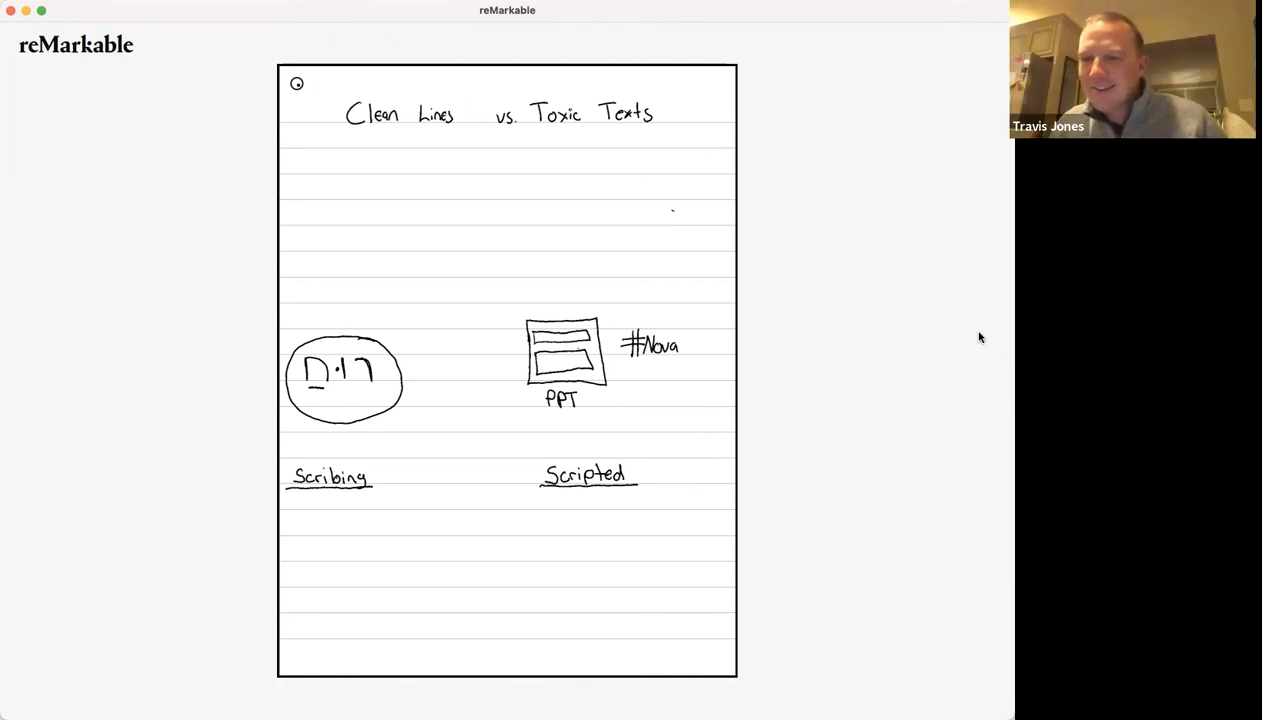
{"action": "mouse_move", "coordinate": [928, 296]}
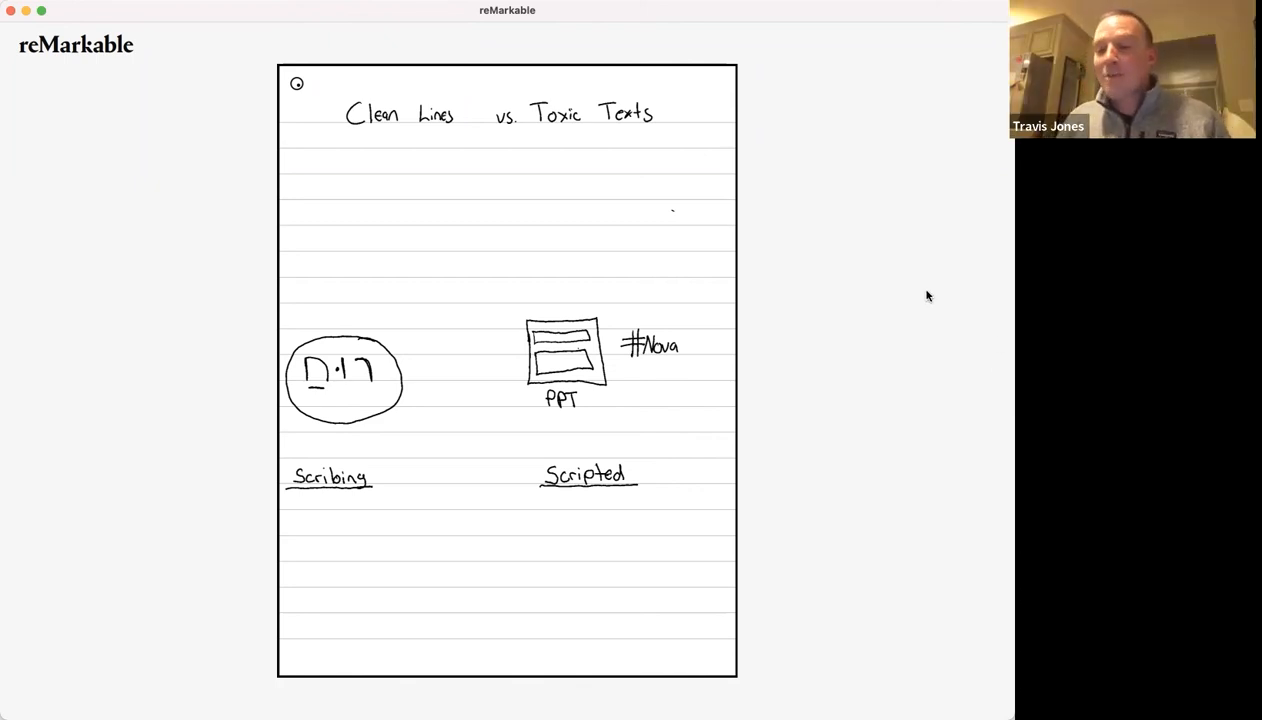
{"action": "mouse_move", "coordinate": [898, 272]}
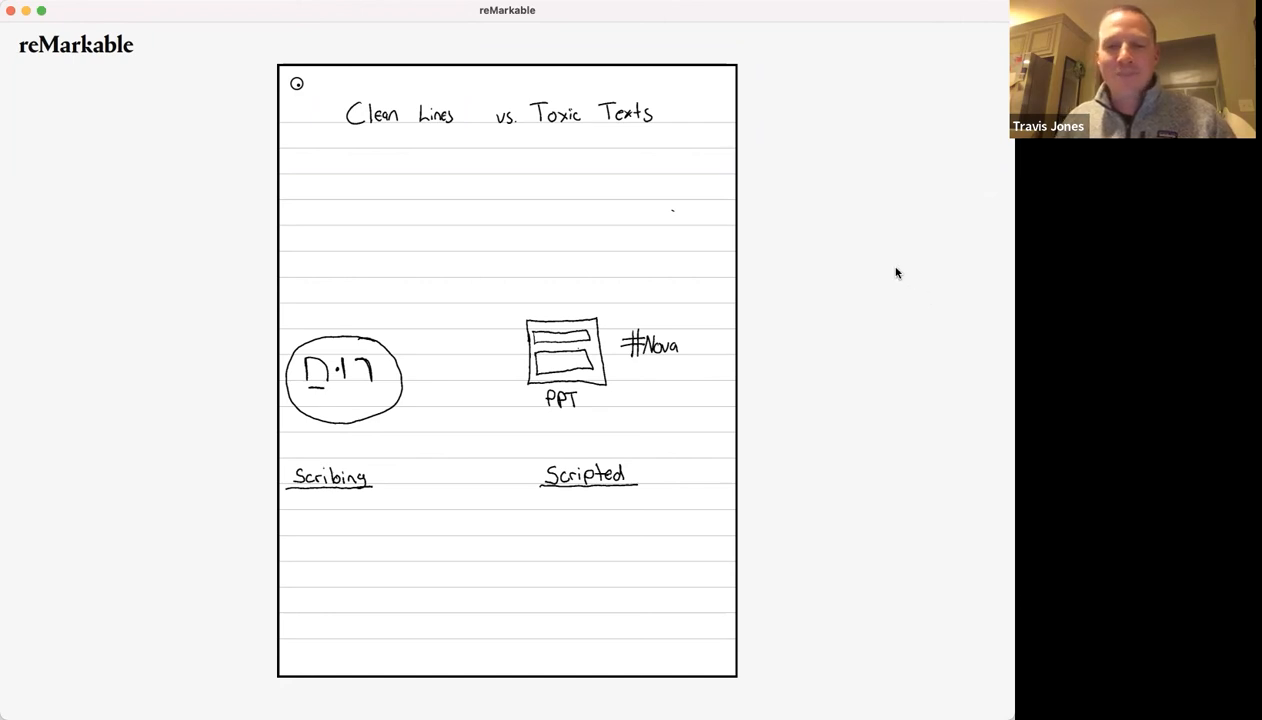
{"action": "mouse_move", "coordinate": [862, 222]}
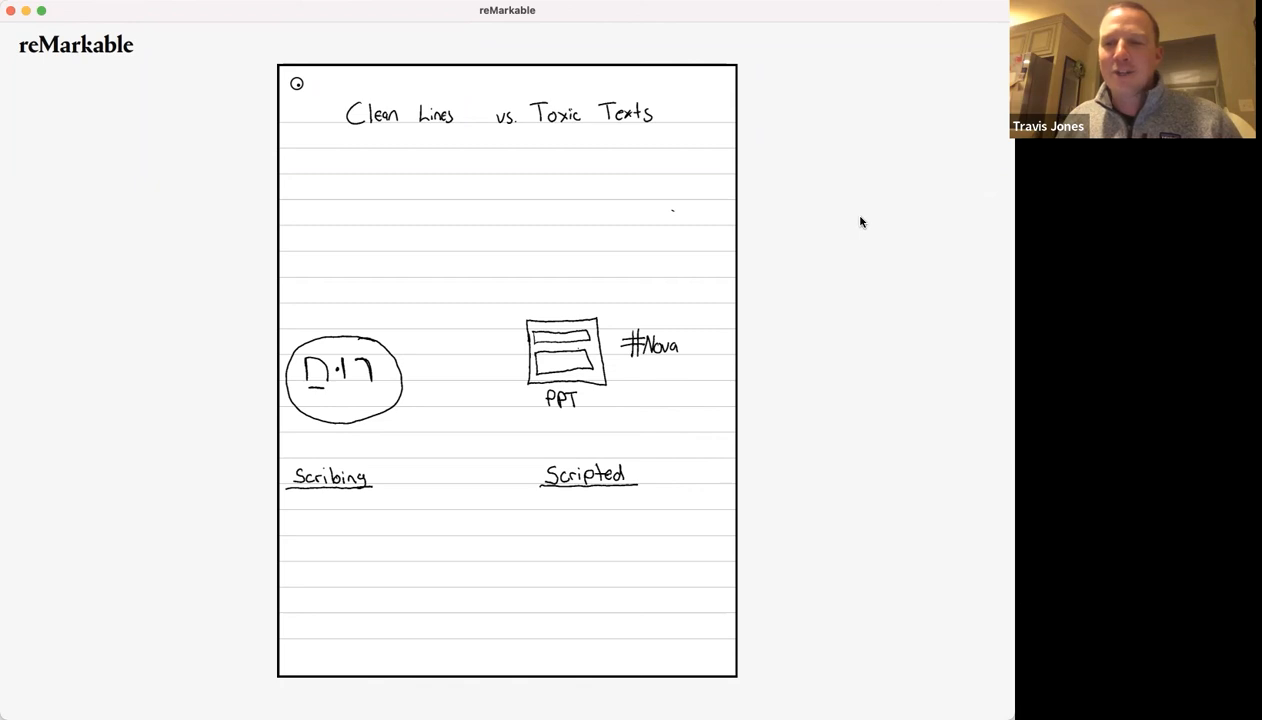
{"action": "mouse_move", "coordinate": [808, 248]}
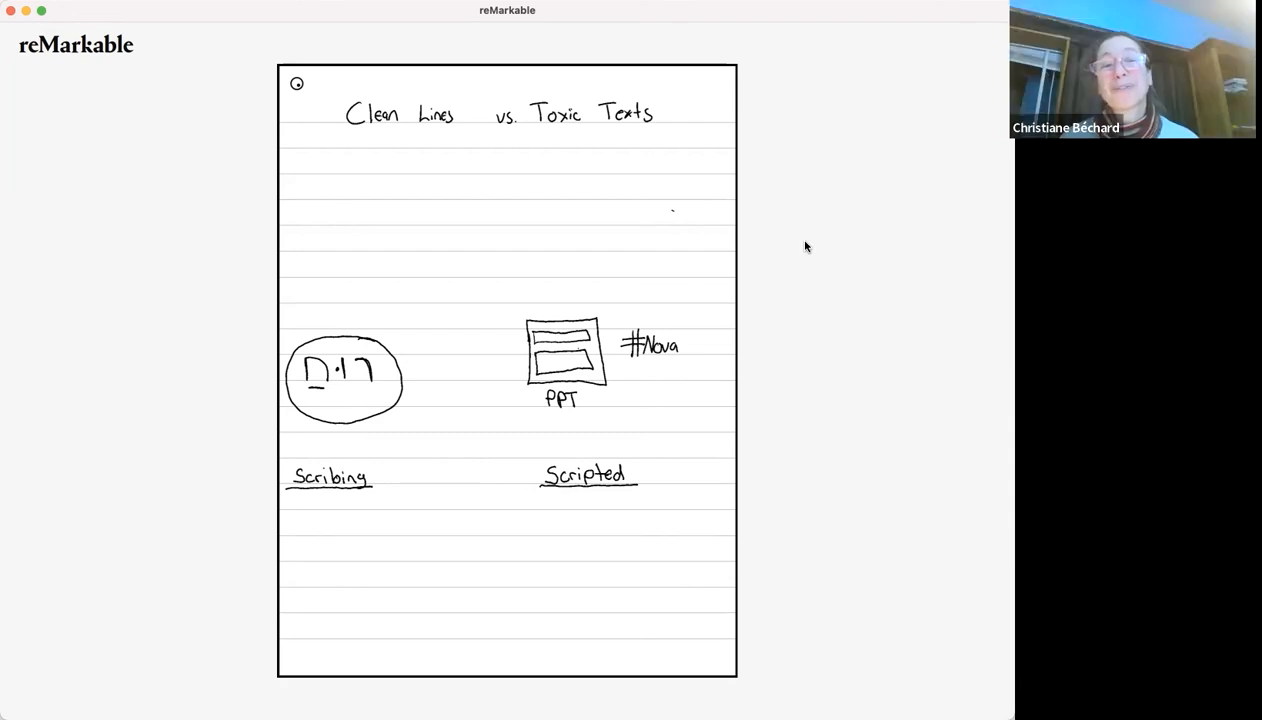
{"action": "mouse_move", "coordinate": [988, 220]}
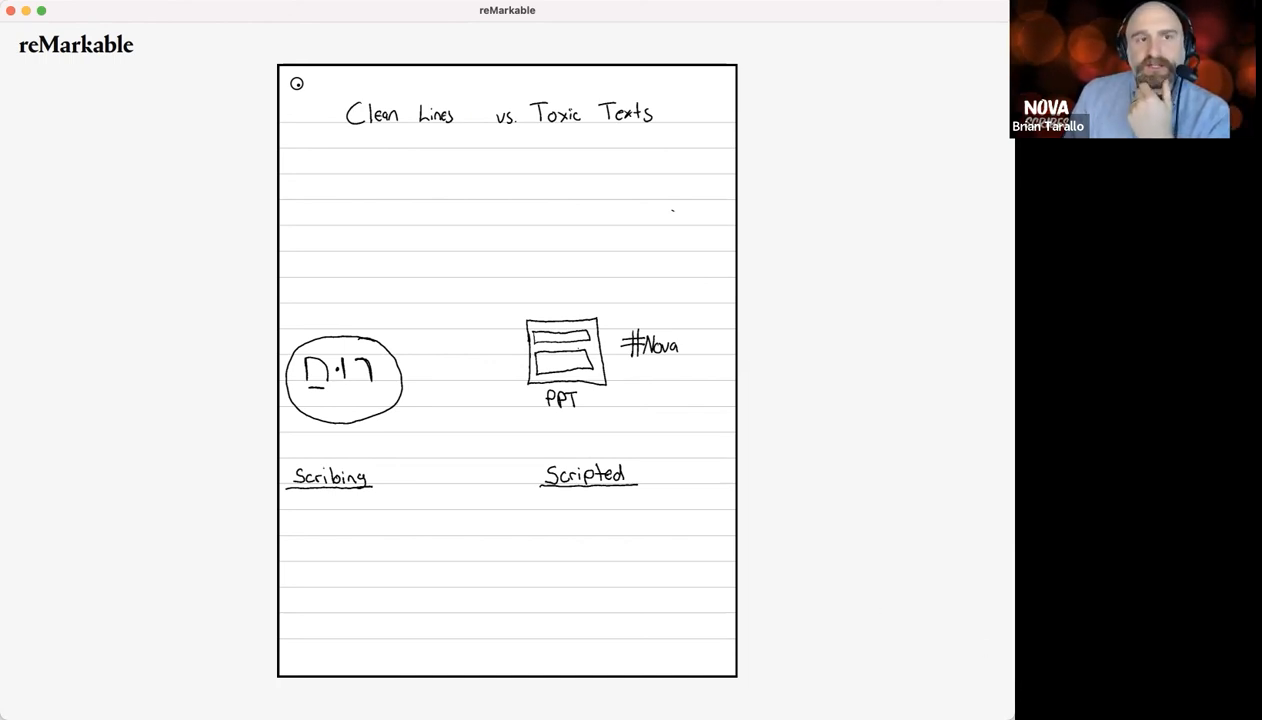
{"action": "mouse_move", "coordinate": [948, 448]}
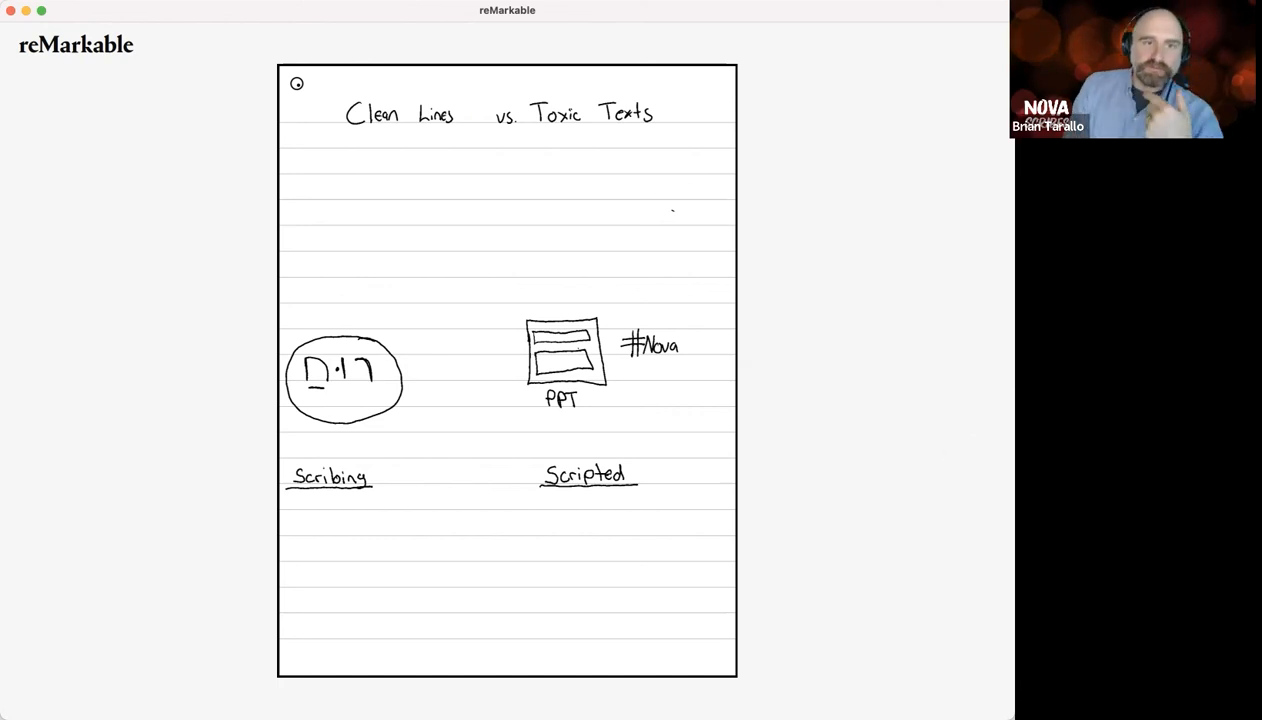
{"action": "mouse_move", "coordinate": [988, 276]}
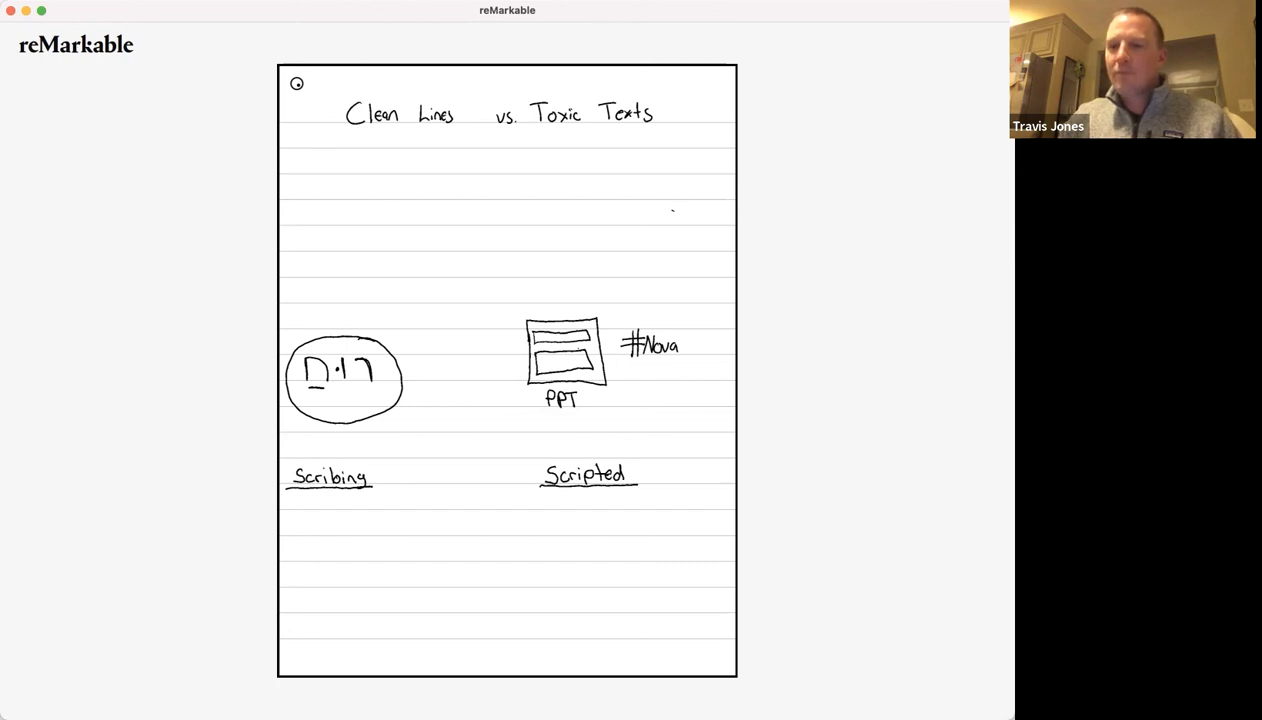
{"action": "mouse_move", "coordinate": [858, 356]}
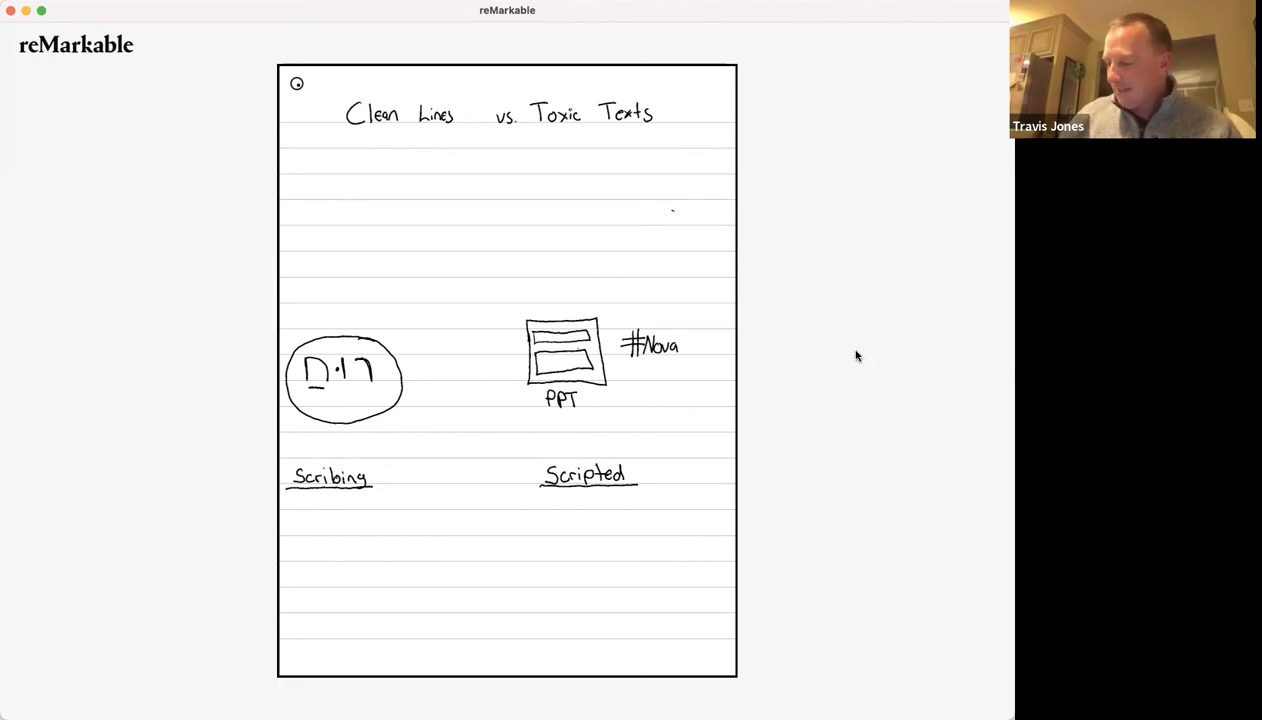
{"action": "left_click", "coordinate": [296, 580]}
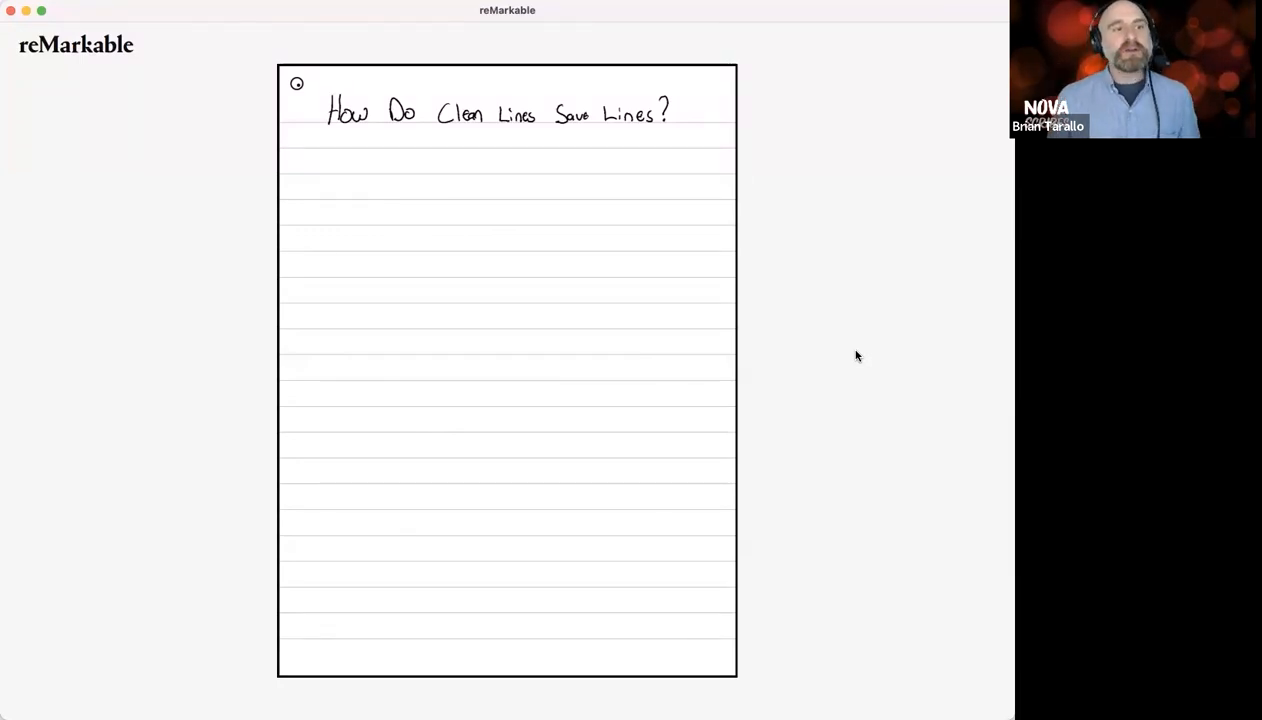
{"action": "mouse_move", "coordinate": [808, 314]}
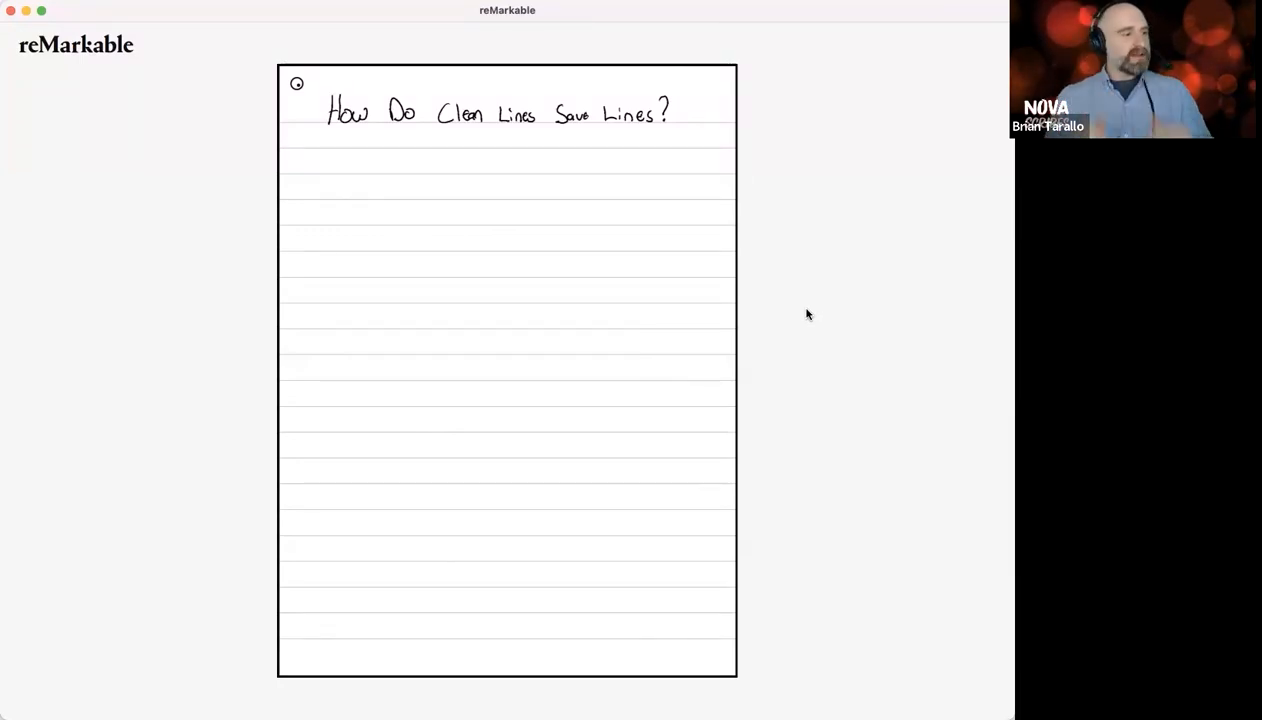